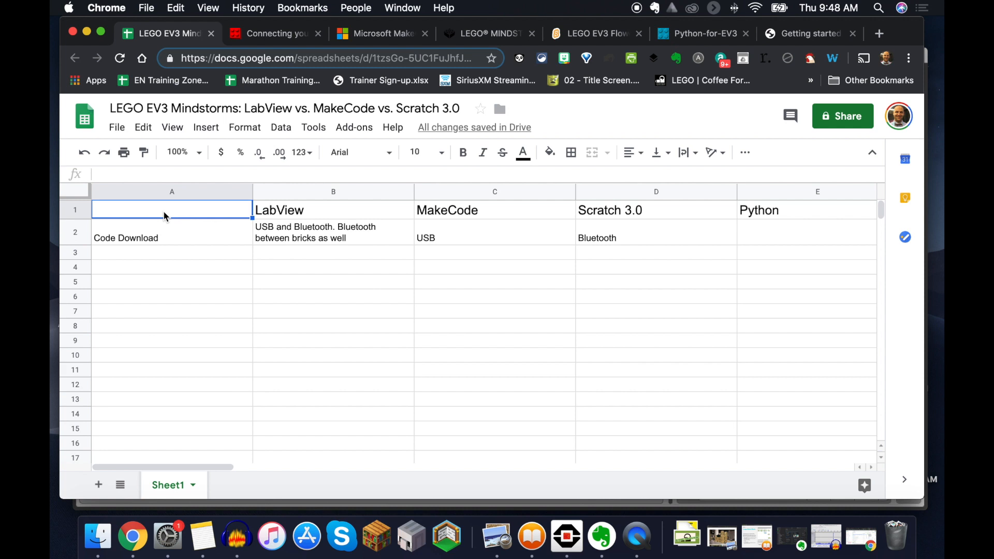
Step: Review the LabVIEW EV3 app and the MakeCode page for the first two compared tools
left_click(332, 210)
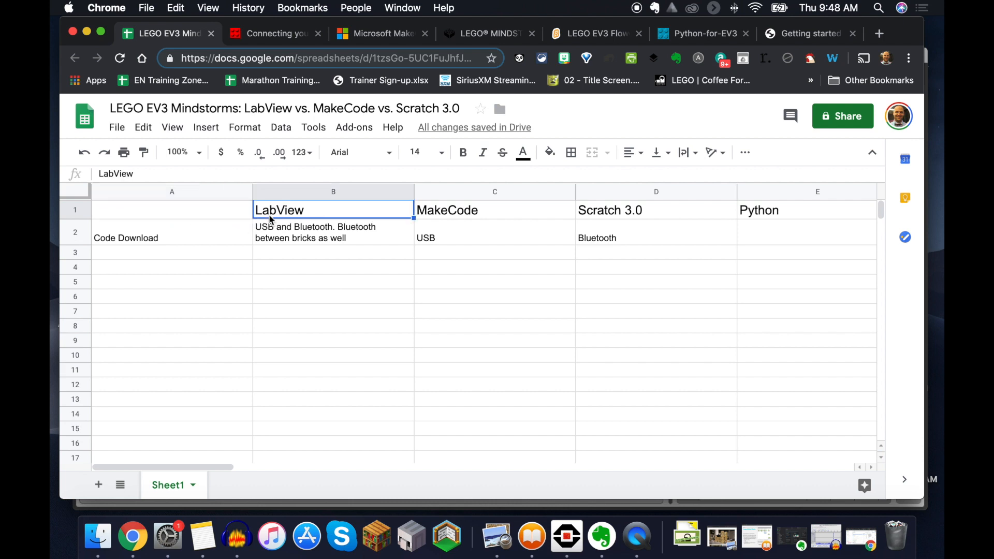
left_click(566, 537)
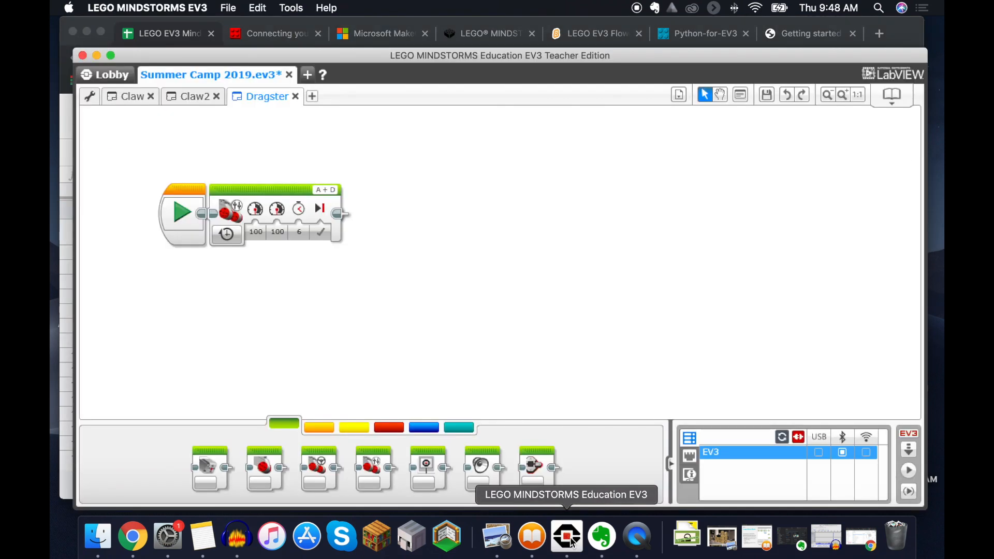
mouse_move(218, 60)
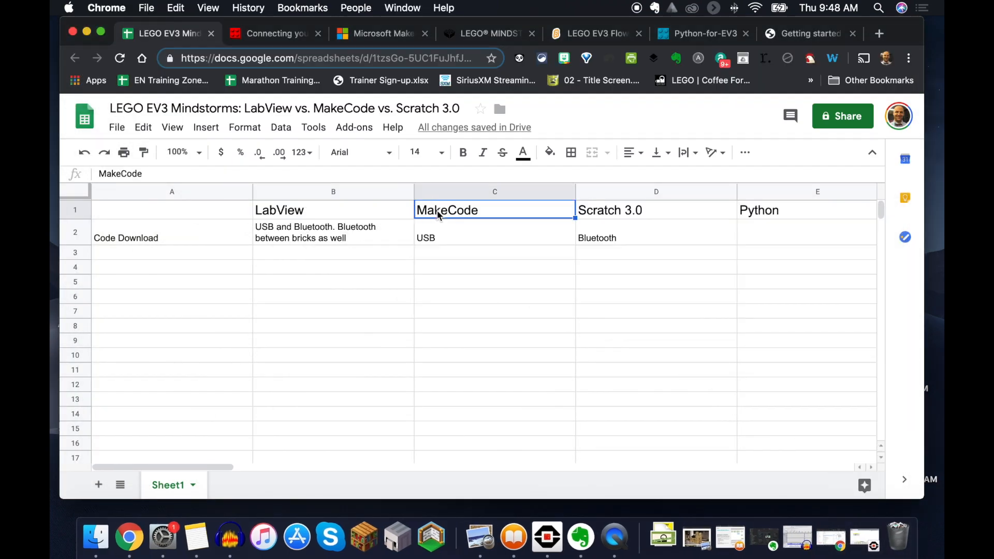
left_click(376, 33)
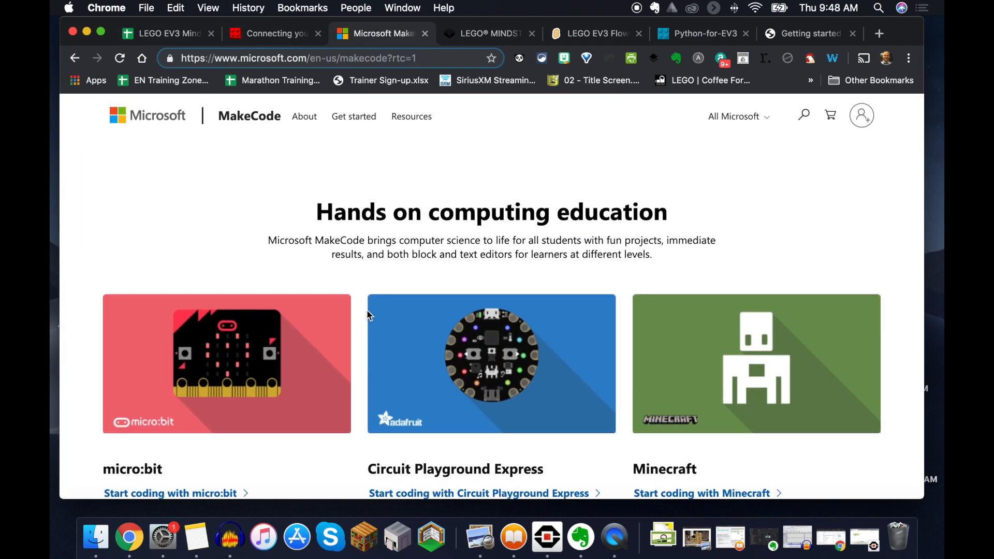
scroll("down", 3)
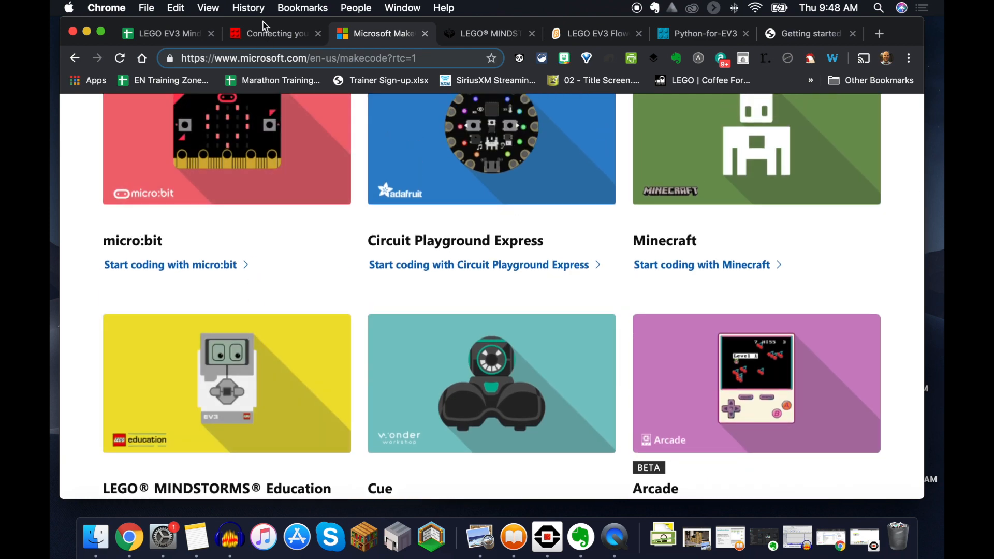
left_click(165, 33)
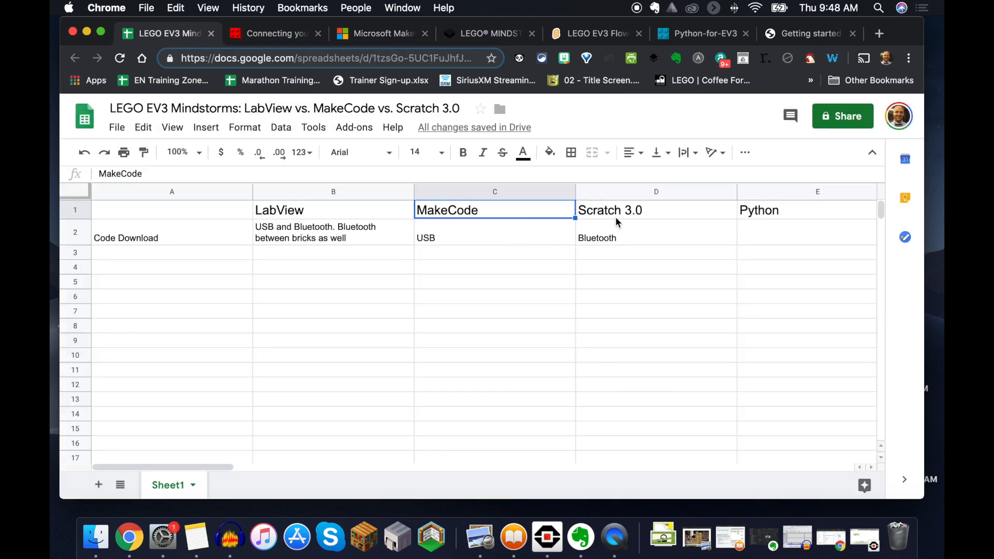
Step: Review the Scratch EV3 project page and the Program in Python with EV3 page
left_click(656, 210)
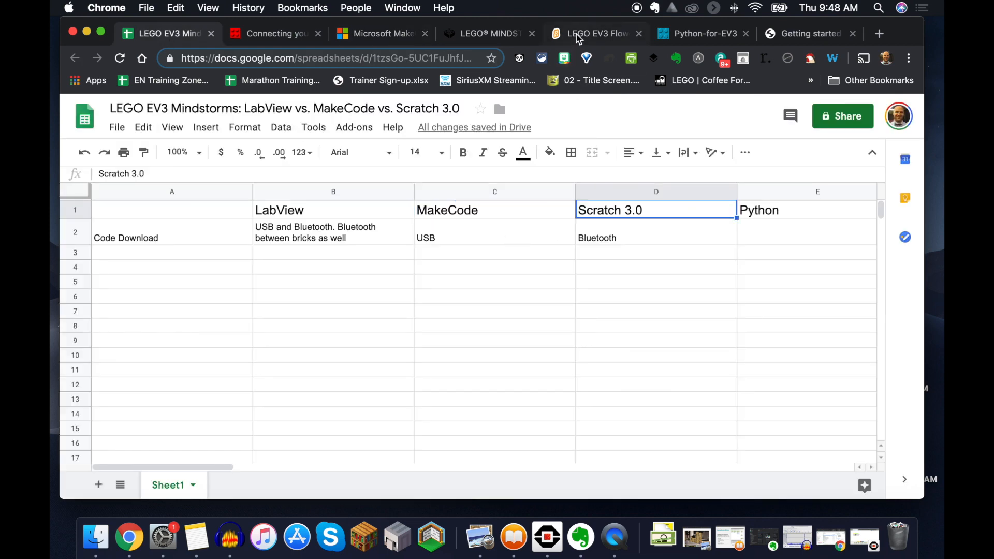
left_click(594, 33)
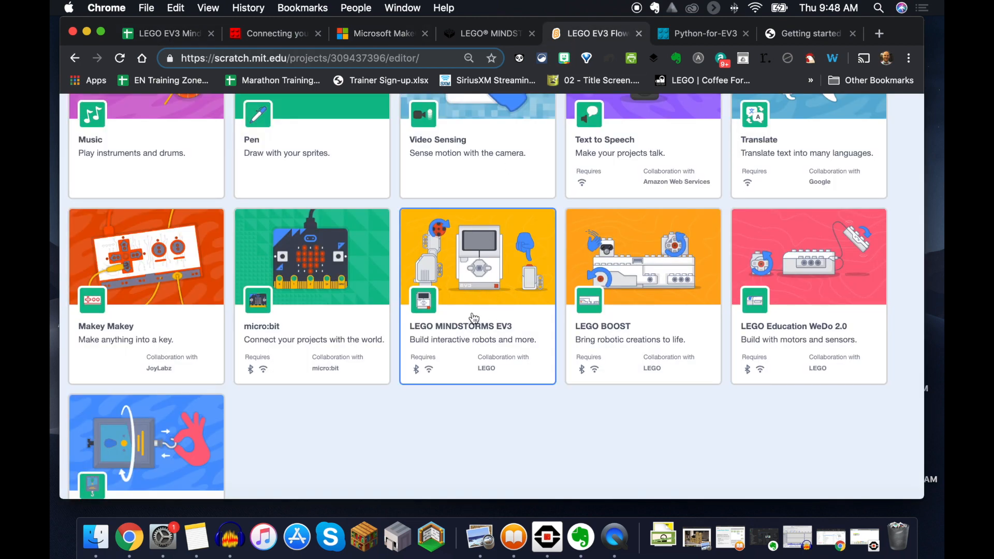
left_click(167, 33)
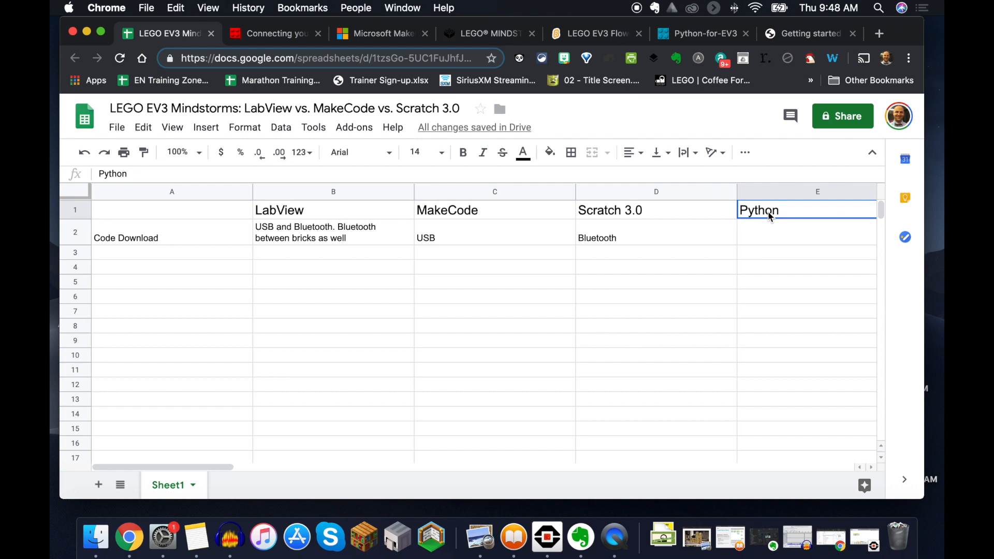
left_click(702, 33)
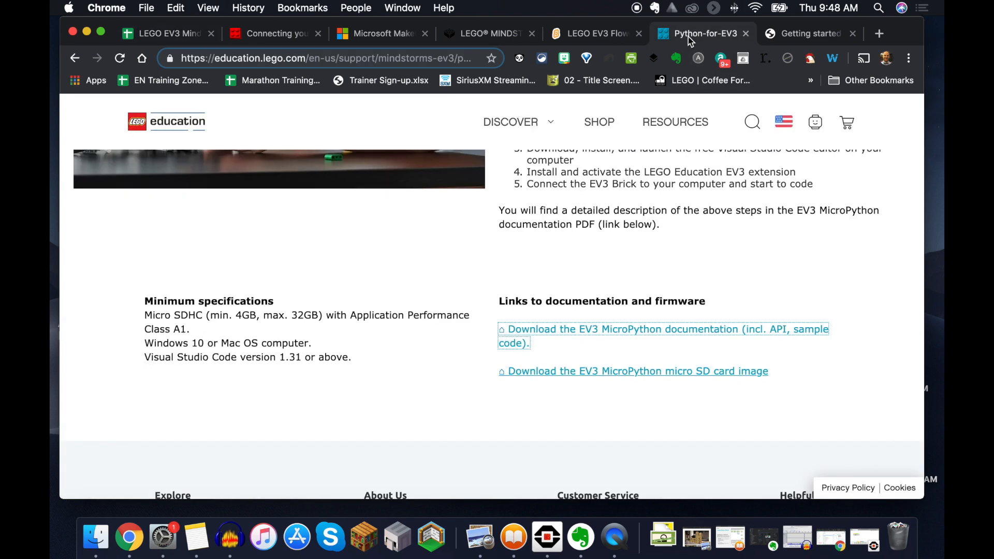
scroll("up", 3)
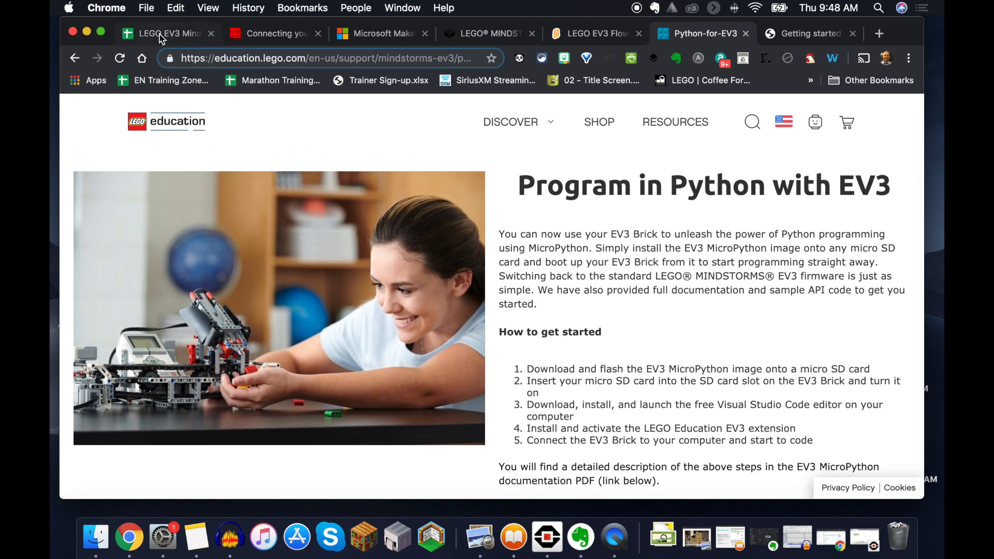
Step: Retype the 'Code Download' label in A2 and centre it horizontally in its cell
left_click(167, 33)
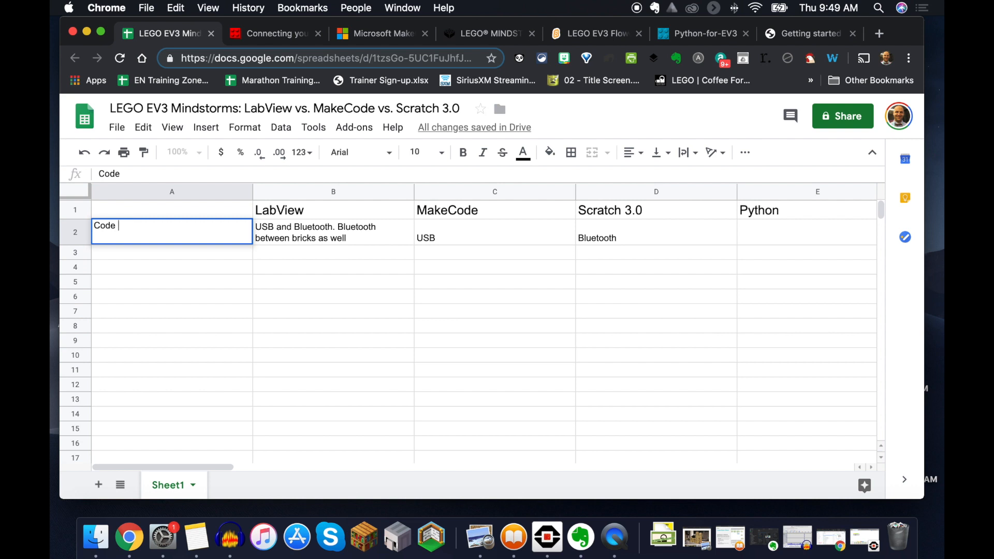
type("Download")
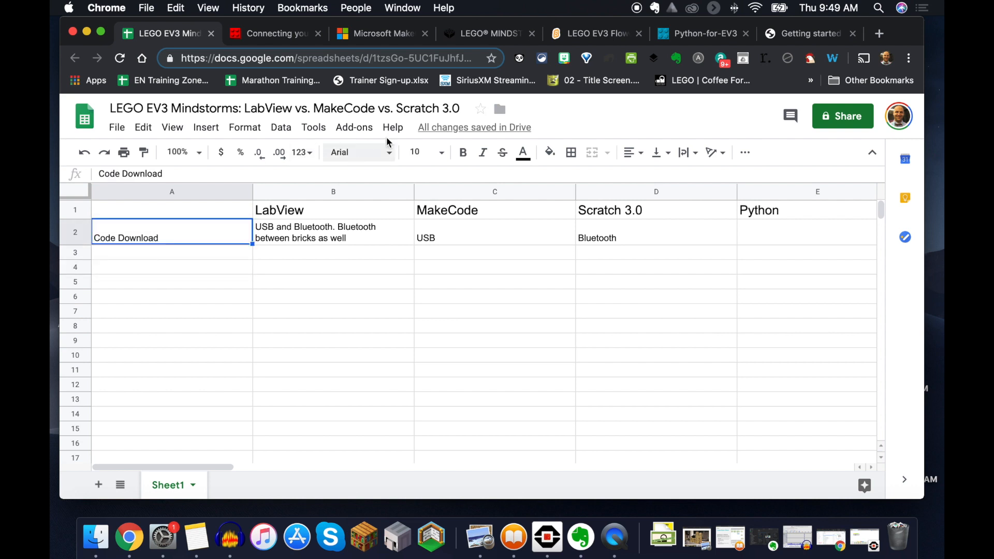
left_click(441, 152)
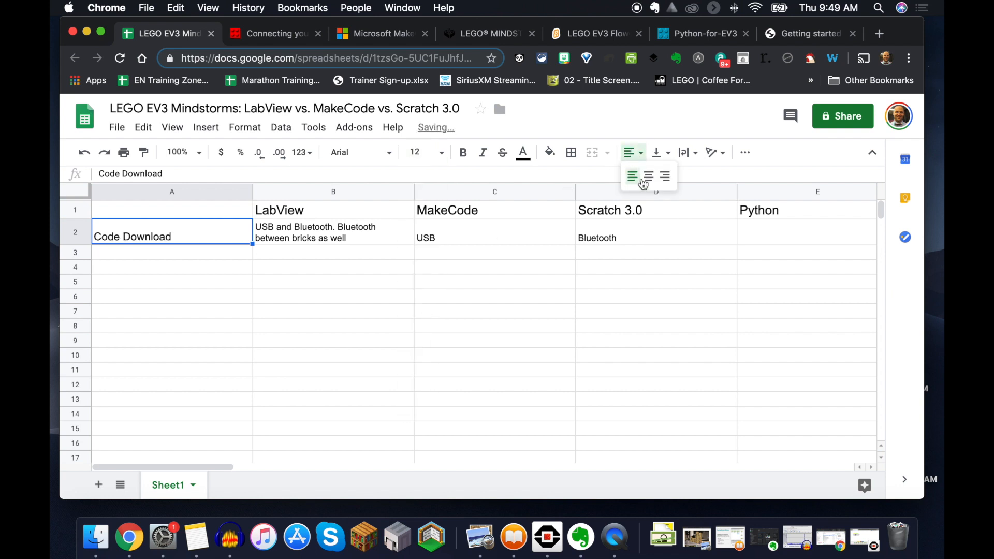
left_click(645, 176)
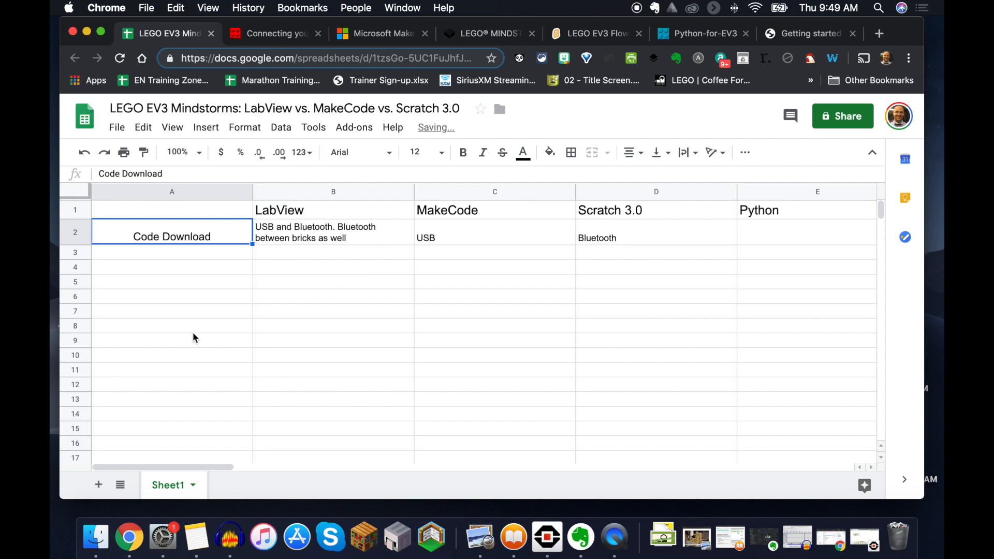
left_click(171, 325)
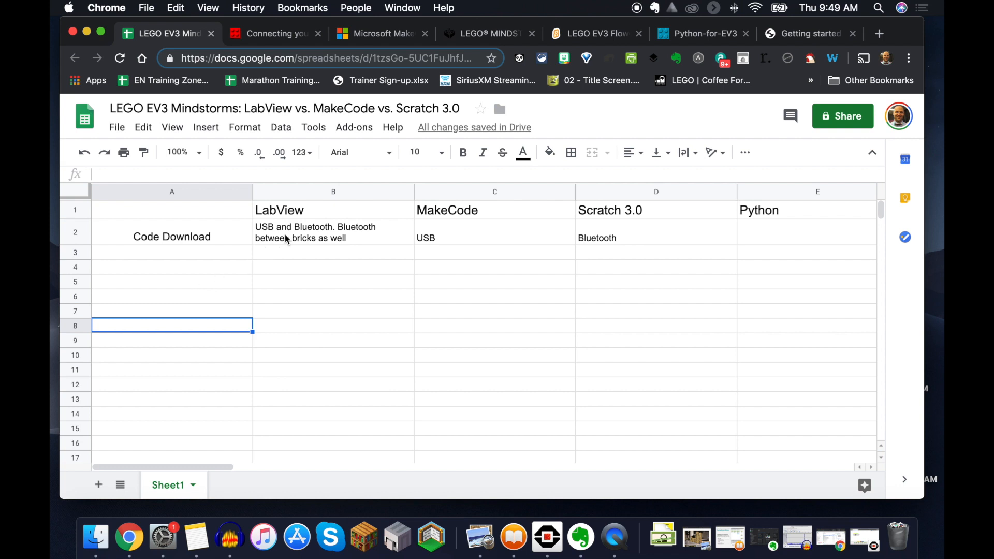
left_click(332, 232)
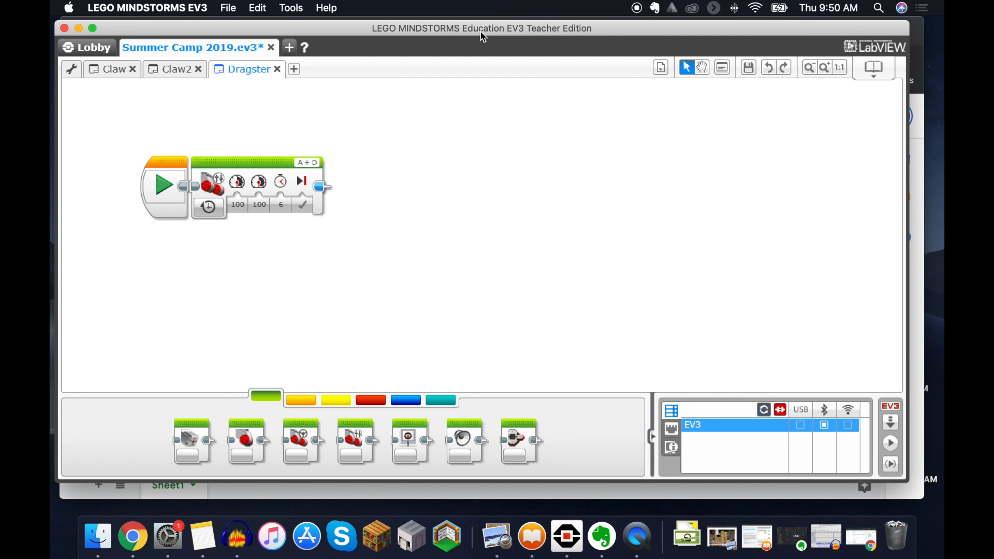
mouse_move(890, 422)
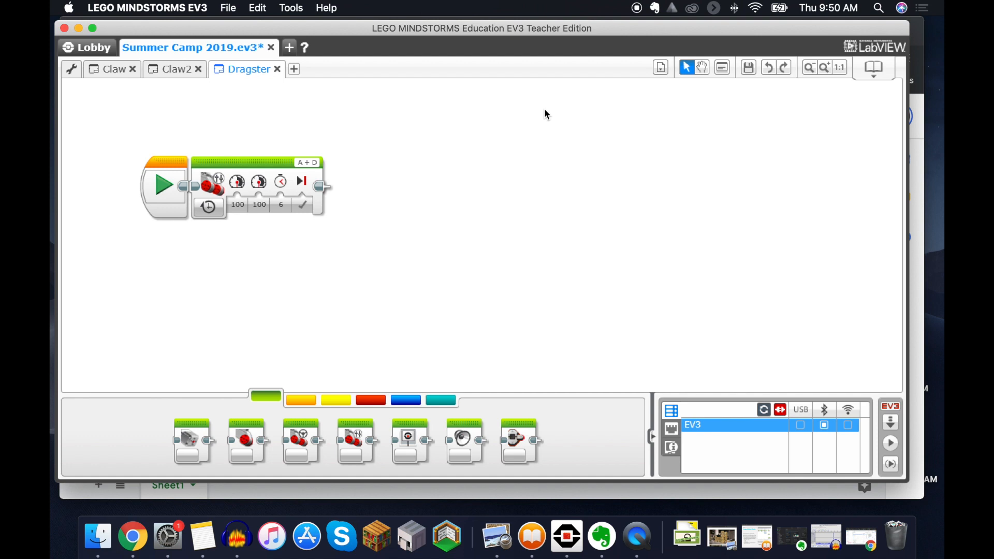
mouse_move(683, 370)
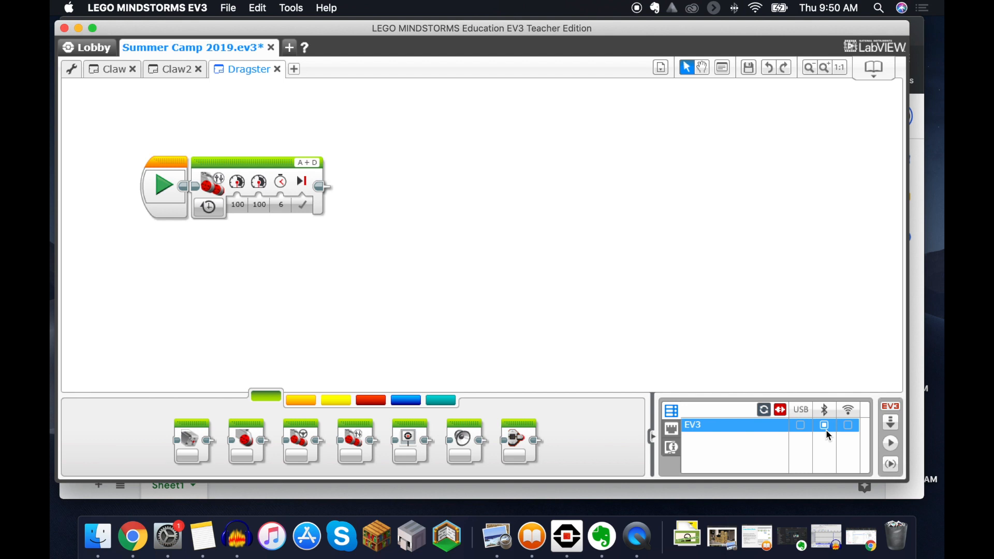
mouse_move(890, 421)
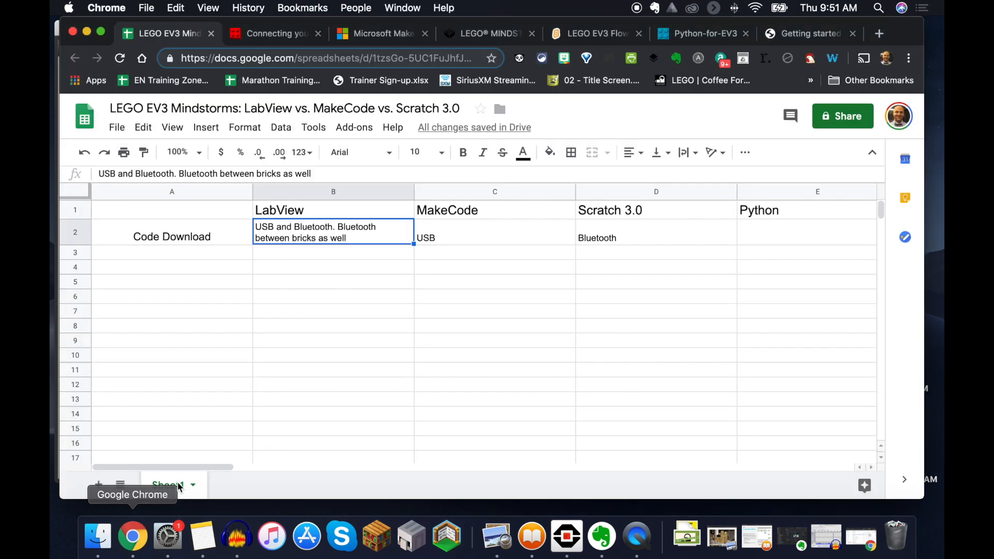
mouse_move(217, 474)
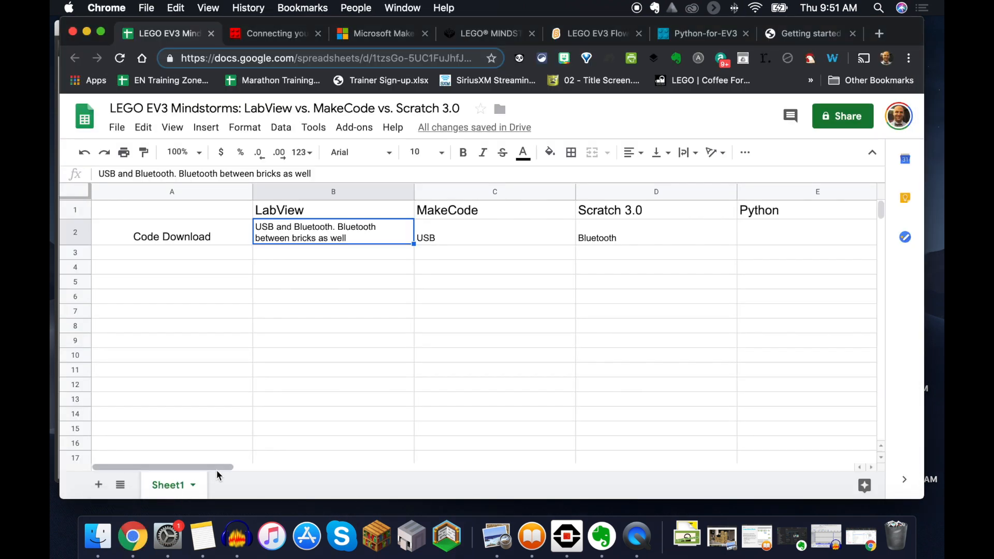
mouse_move(299, 232)
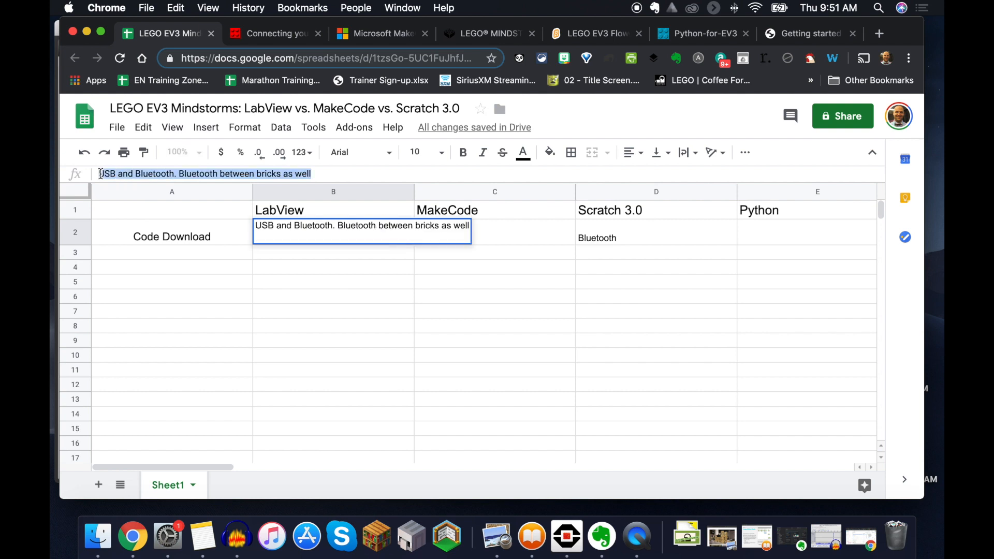
Step: Enter '1.USB 2.Bluetooth 3. Bluetooth between Bricks' as LabView's Code Download entry
type("1.")
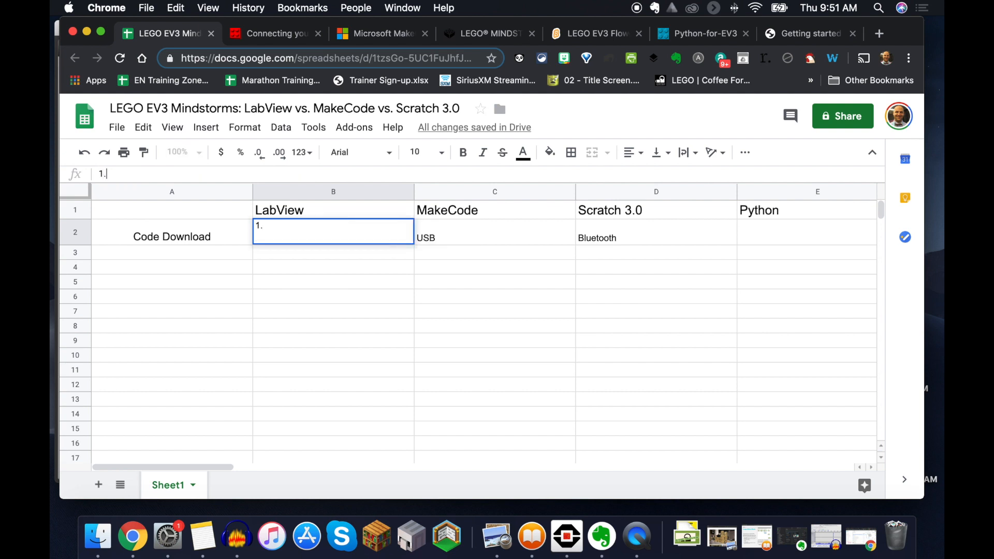
type("USB")
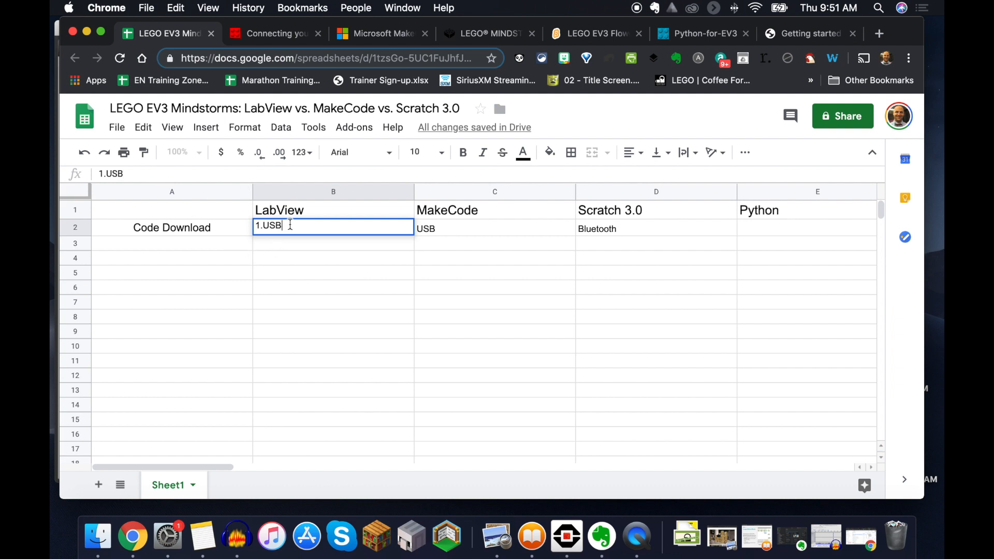
type("2. Bl")
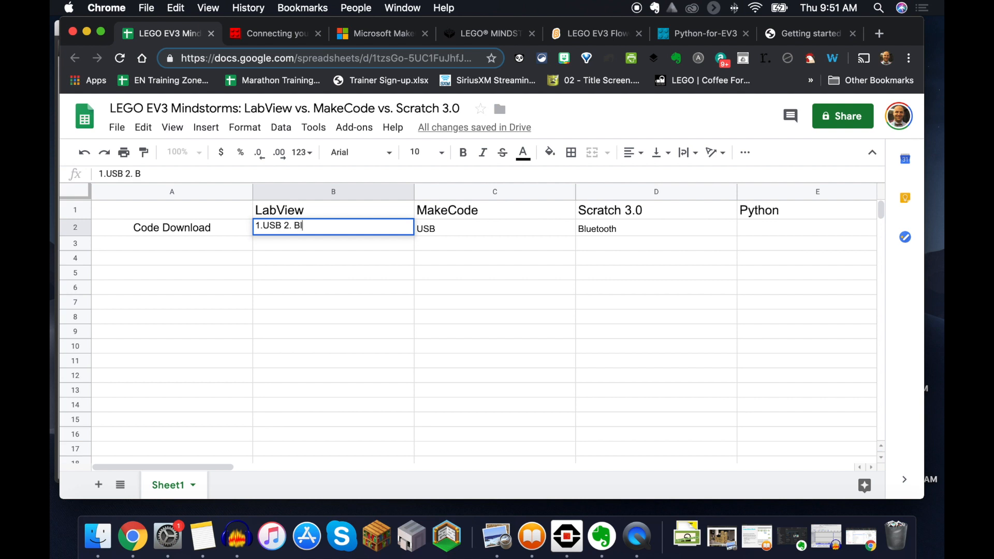
type("luetooth")
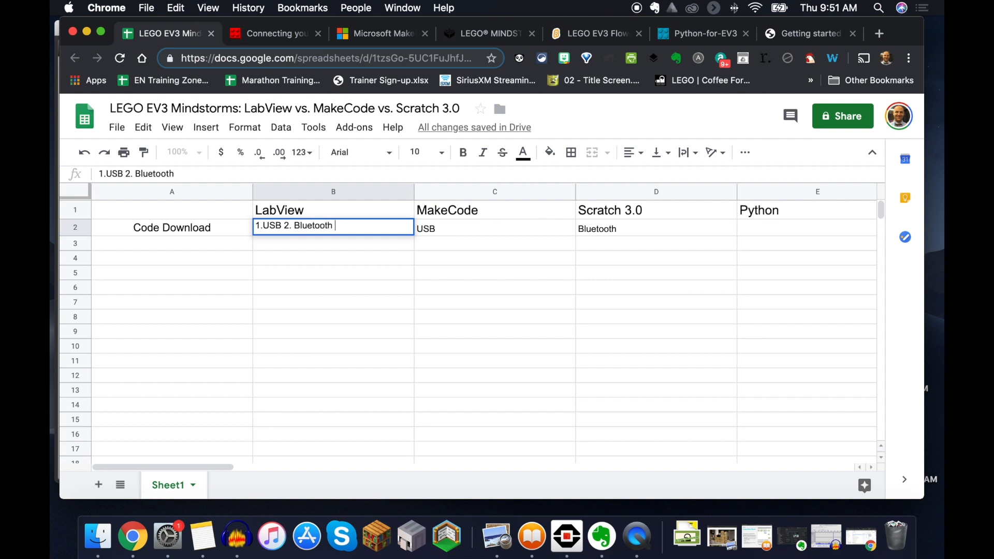
type("3.")
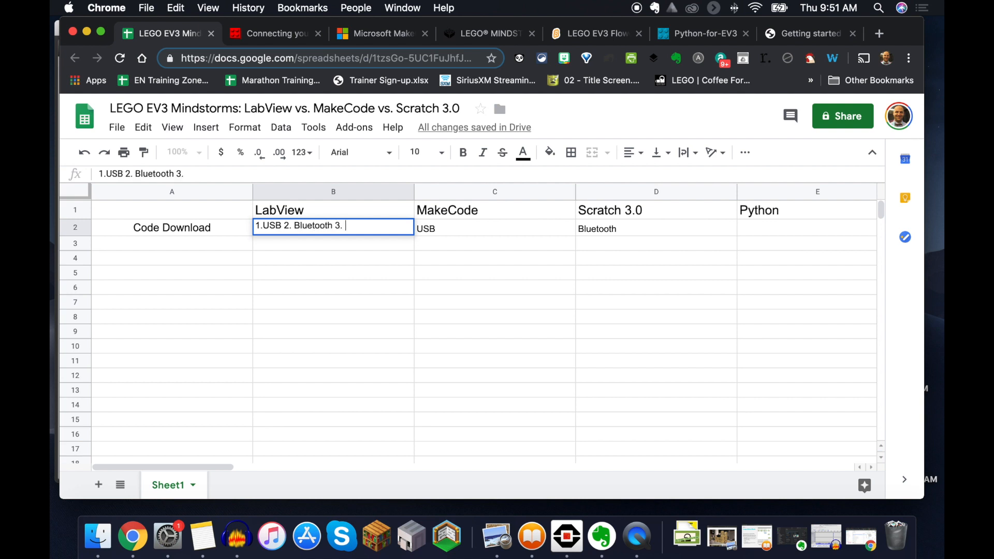
type("Blueo")
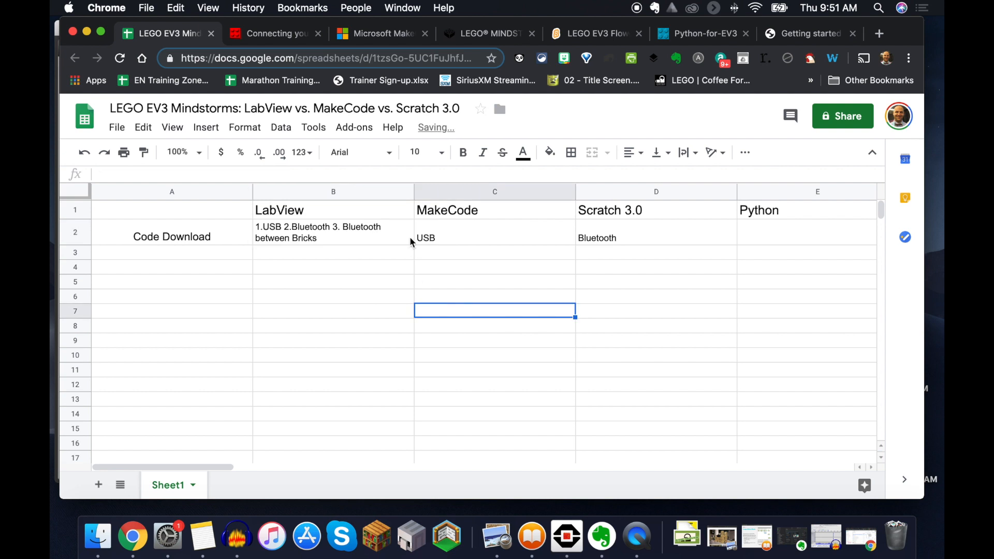
left_click(495, 237)
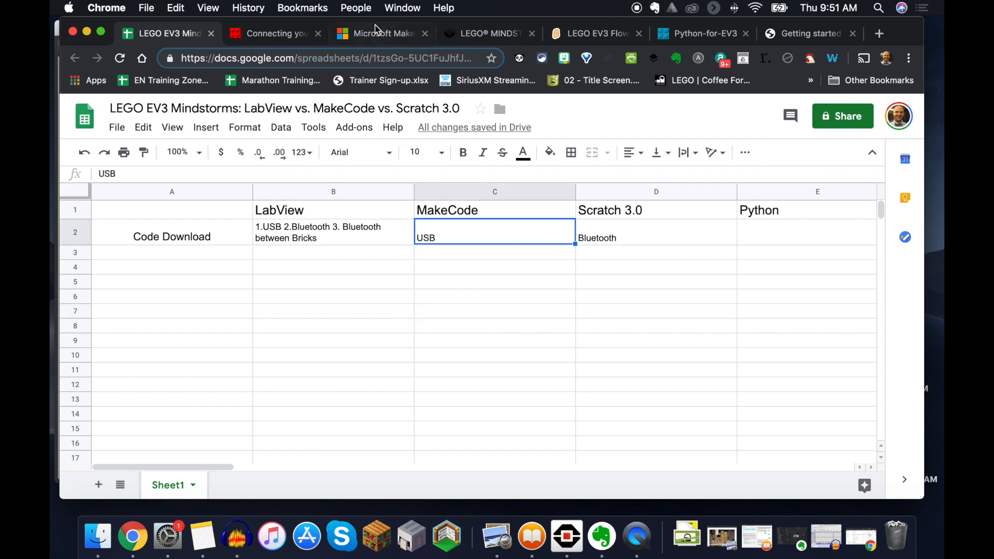
Step: Show the Prepare getting-started panel about installing the latest EV3 firmware
left_click(380, 33)
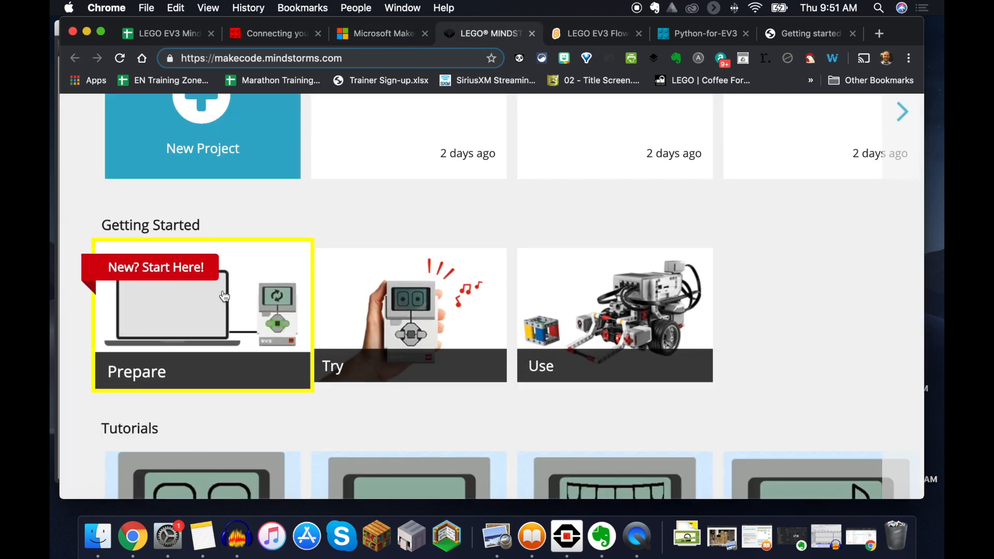
left_click(202, 314)
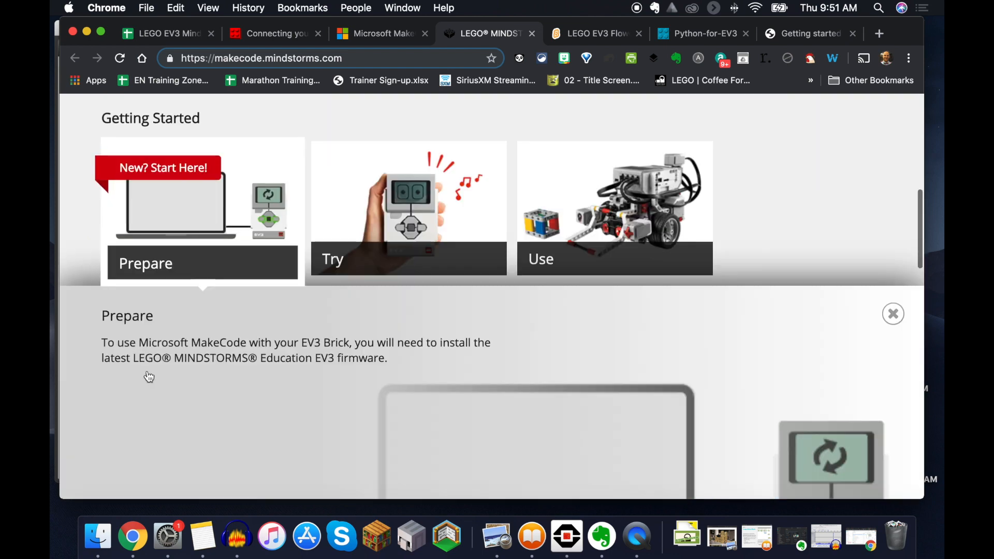
scroll("down", 3)
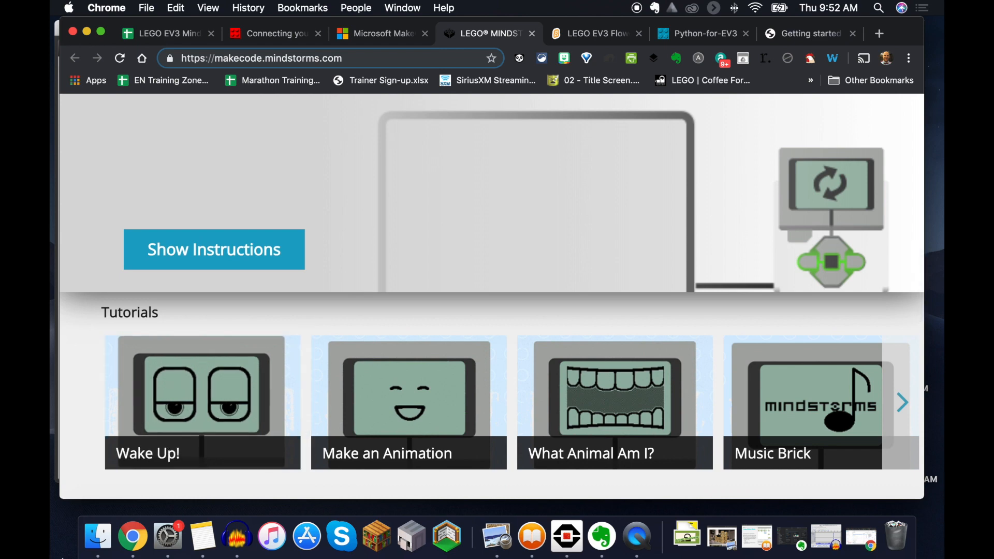
left_click(97, 535)
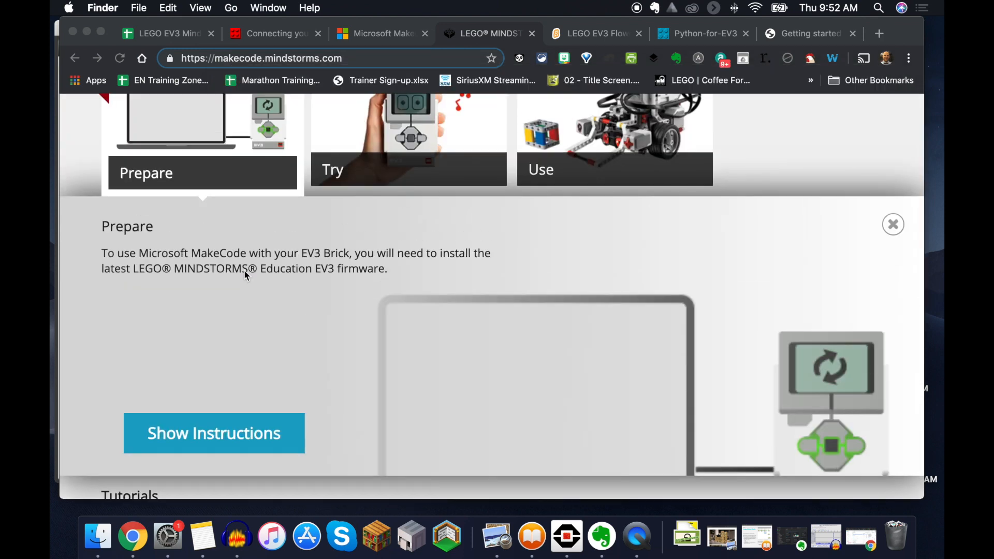
scroll("up", 3)
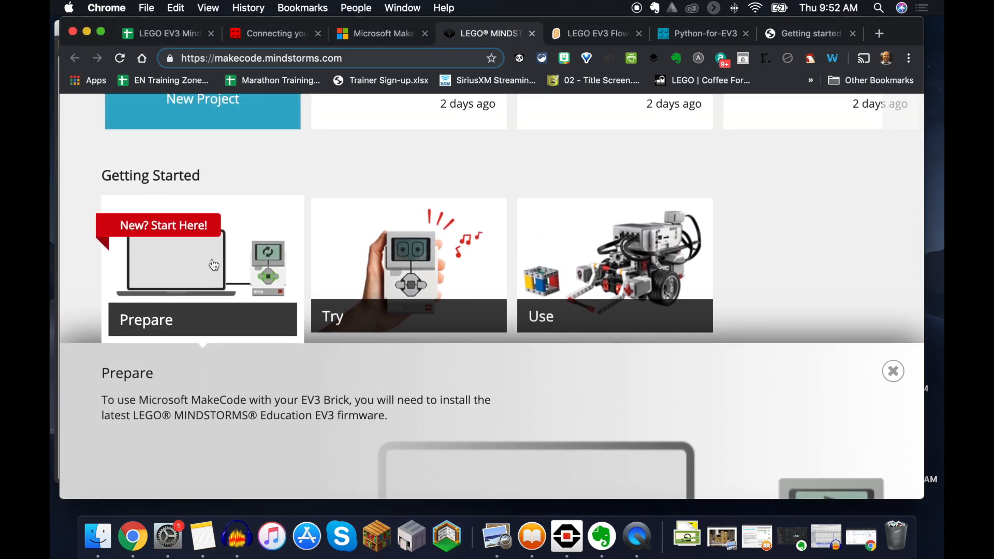
left_click(893, 370)
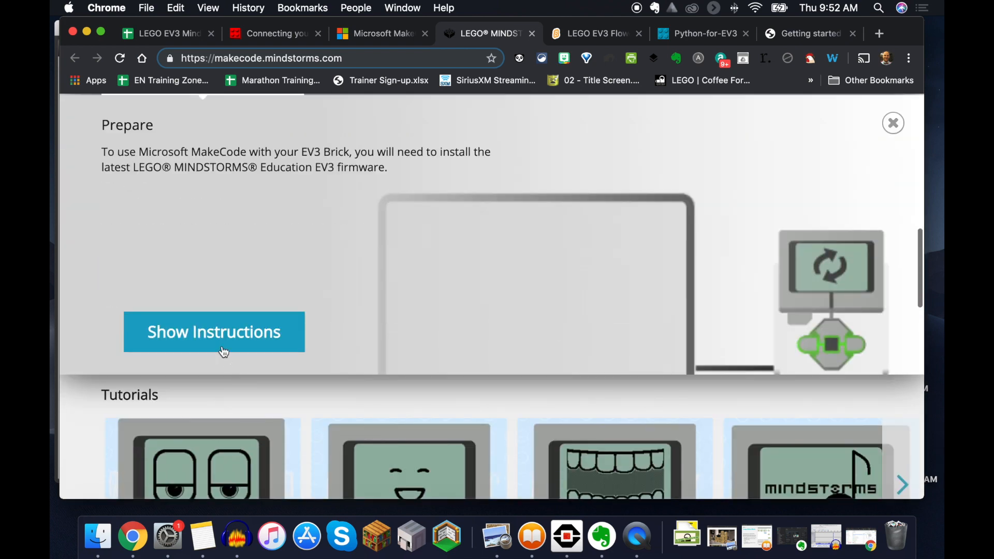
Step: Read through the full download troubleshooting instructions on seeing the EV3 drive
left_click(213, 331)
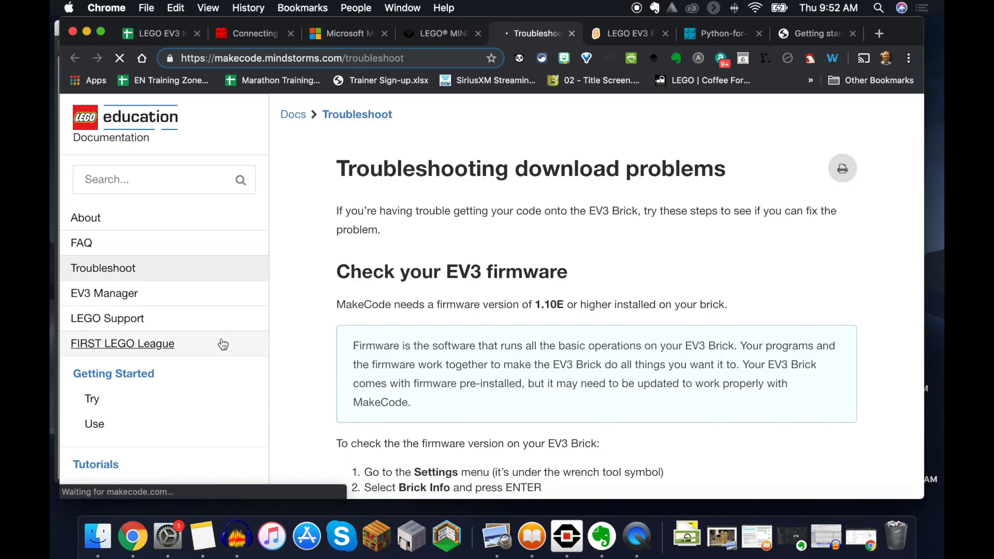
scroll("down", 3)
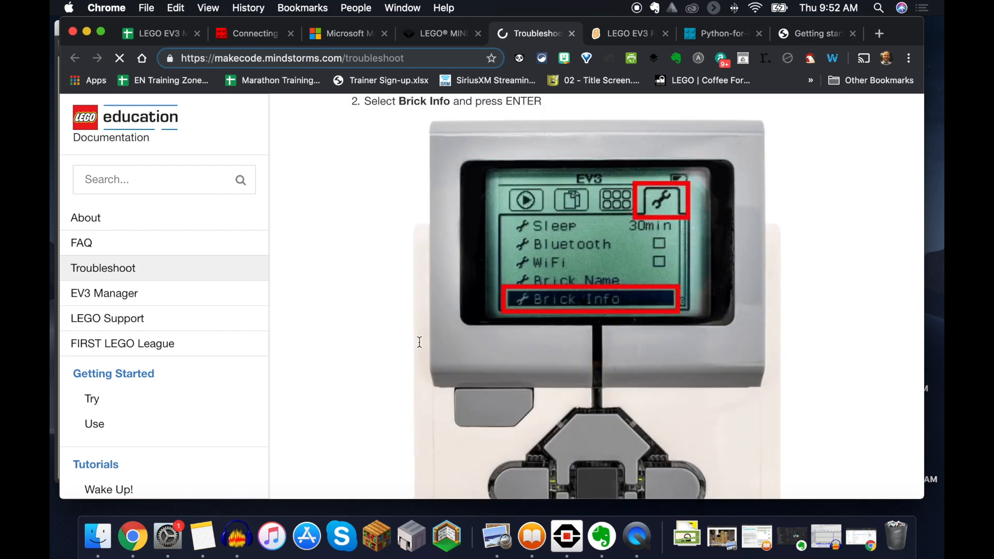
scroll("down", 3)
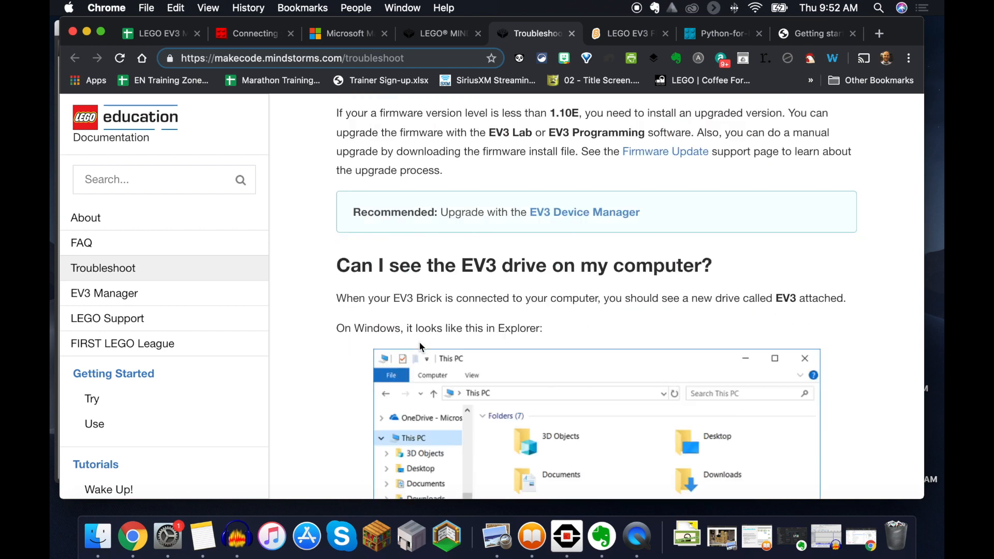
scroll("down", 3)
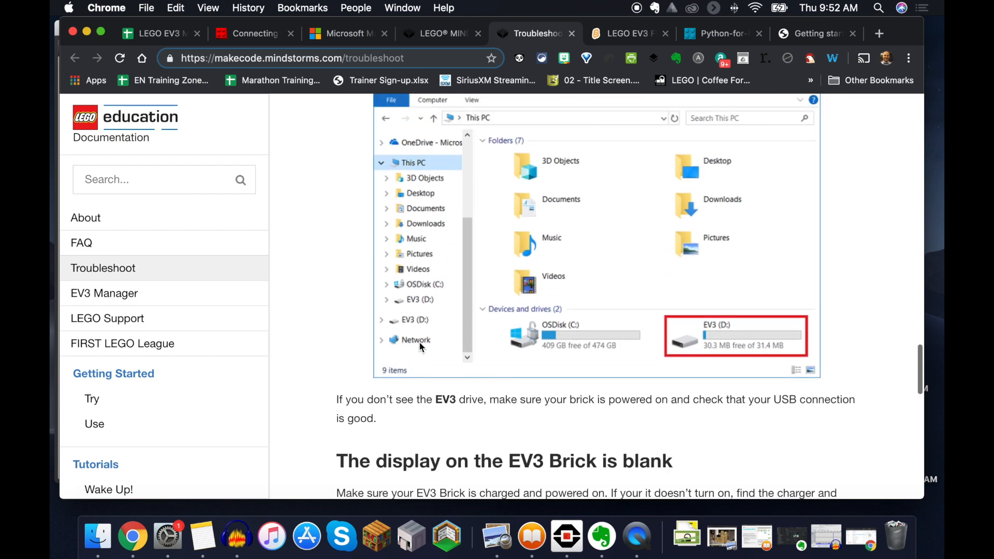
scroll("down", 3)
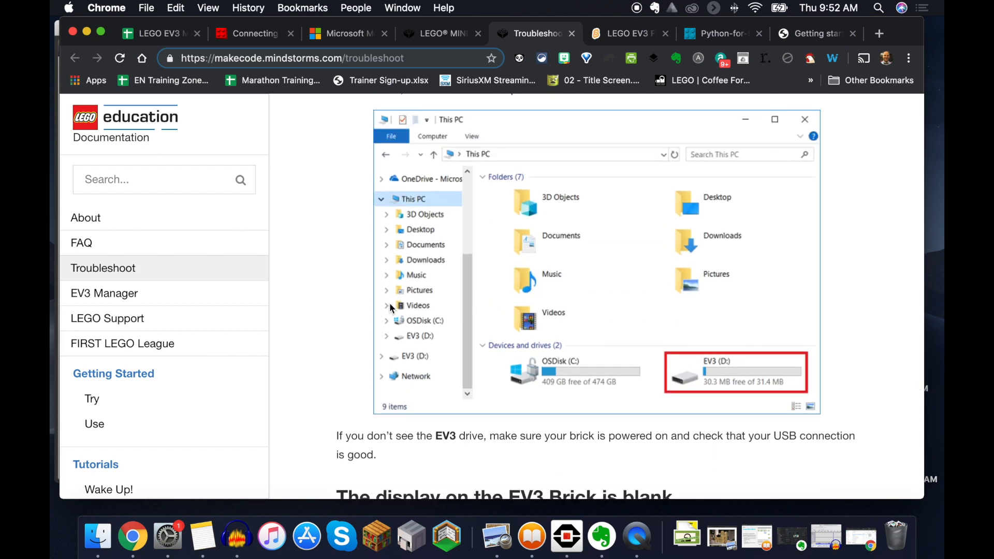
mouse_move(491, 230)
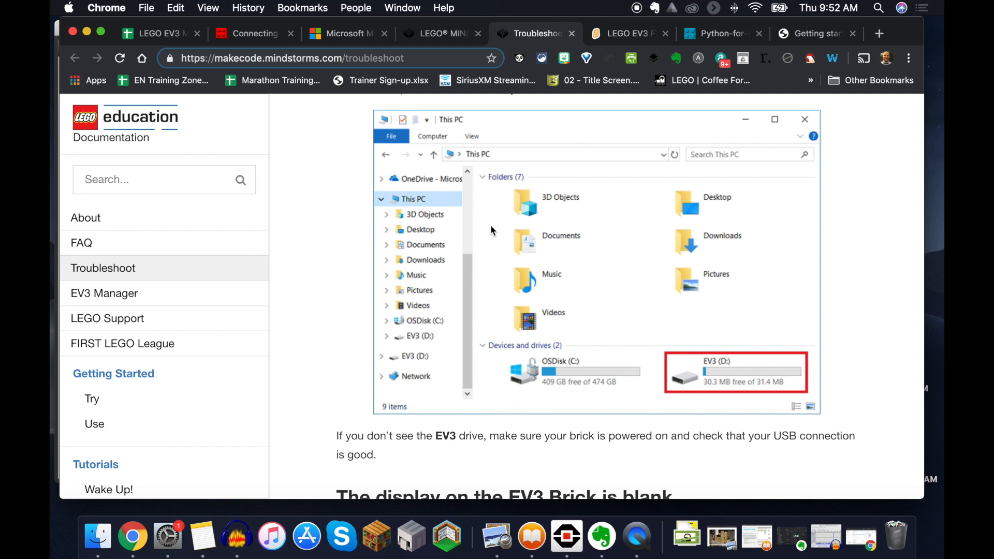
mouse_move(92, 398)
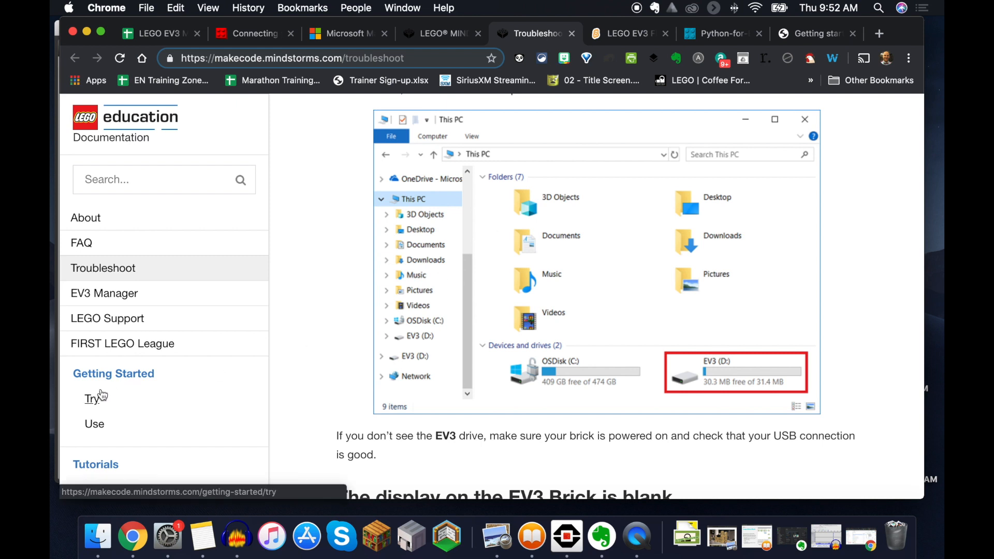
scroll("down", 3)
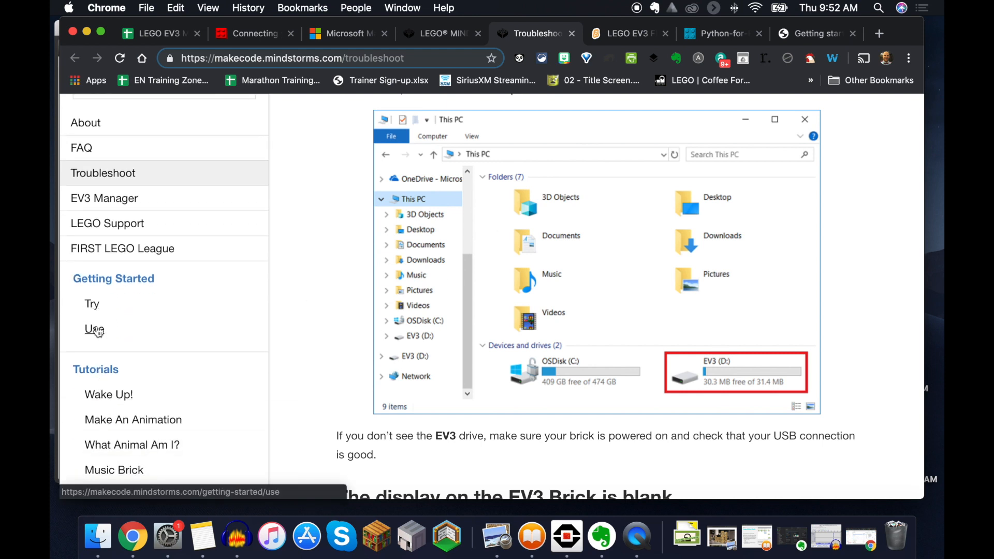
Step: View the Use getting-started page, then return to the comparison spreadsheet
left_click(95, 329)
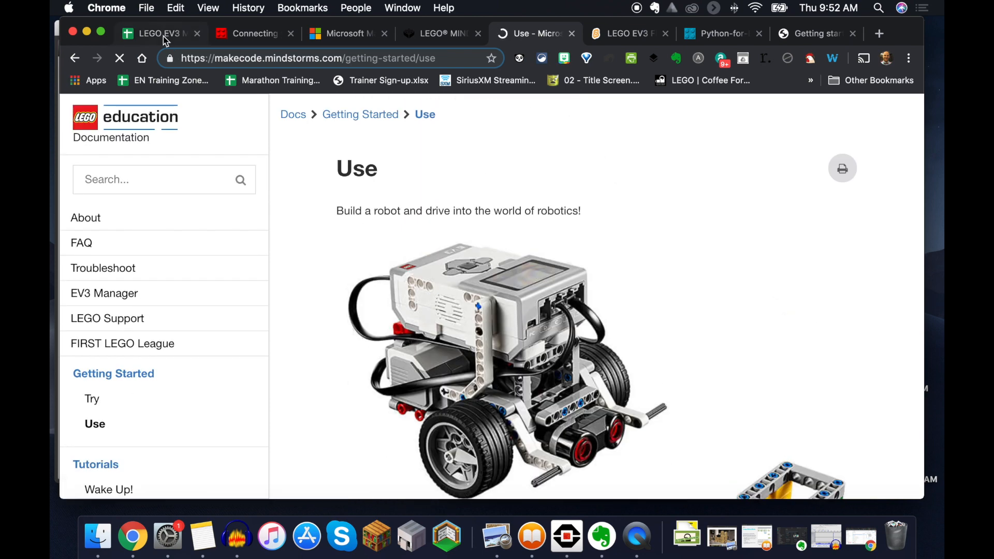
left_click(158, 33)
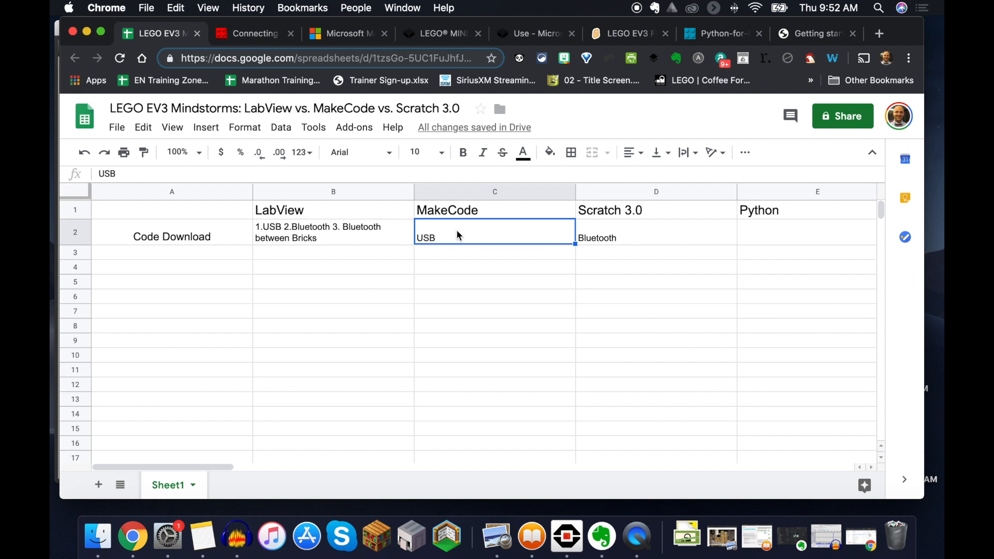
mouse_move(451, 241)
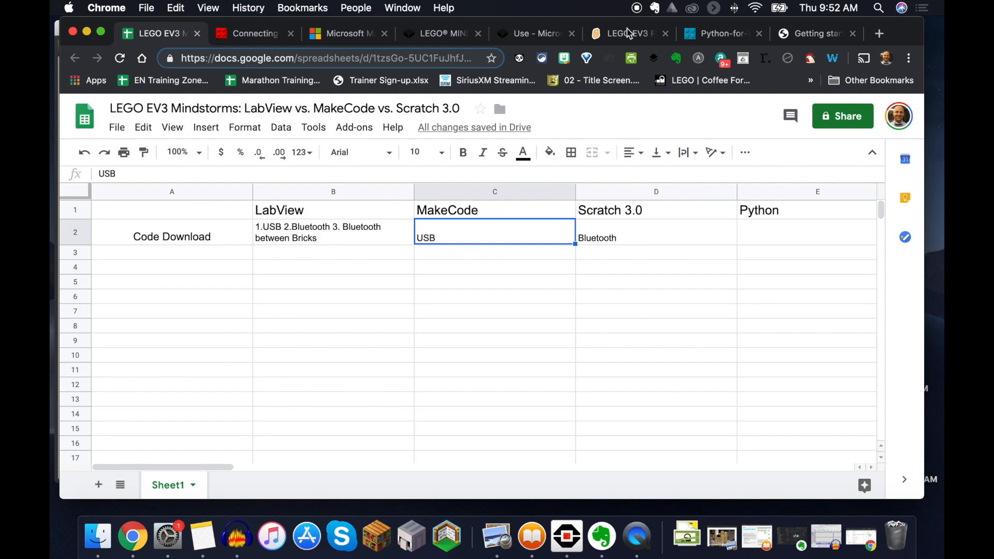
Step: Bring up the LEGO MINDSTORMS EV3 connection prompt in the Scratch project
left_click(627, 34)
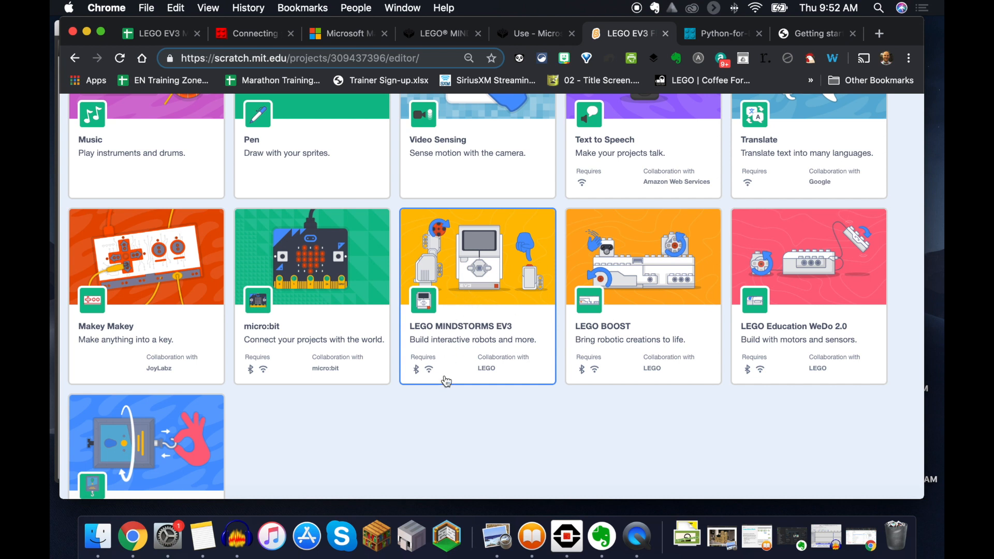
mouse_move(417, 378)
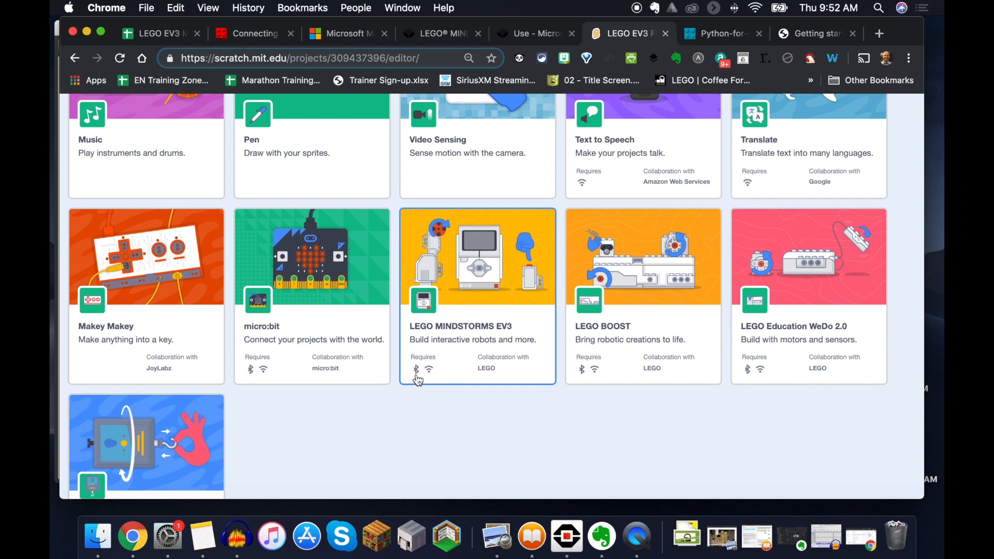
mouse_move(457, 358)
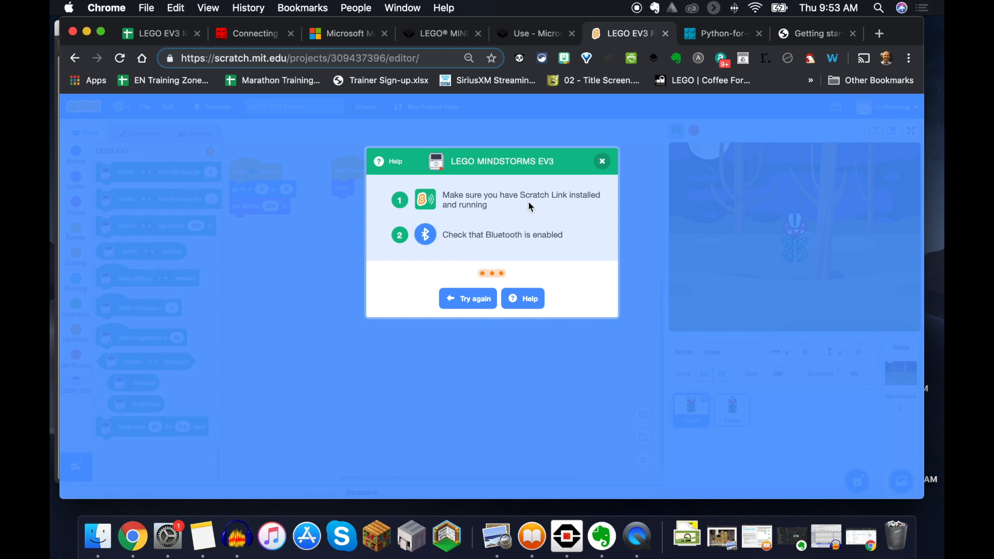
mouse_move(501, 221)
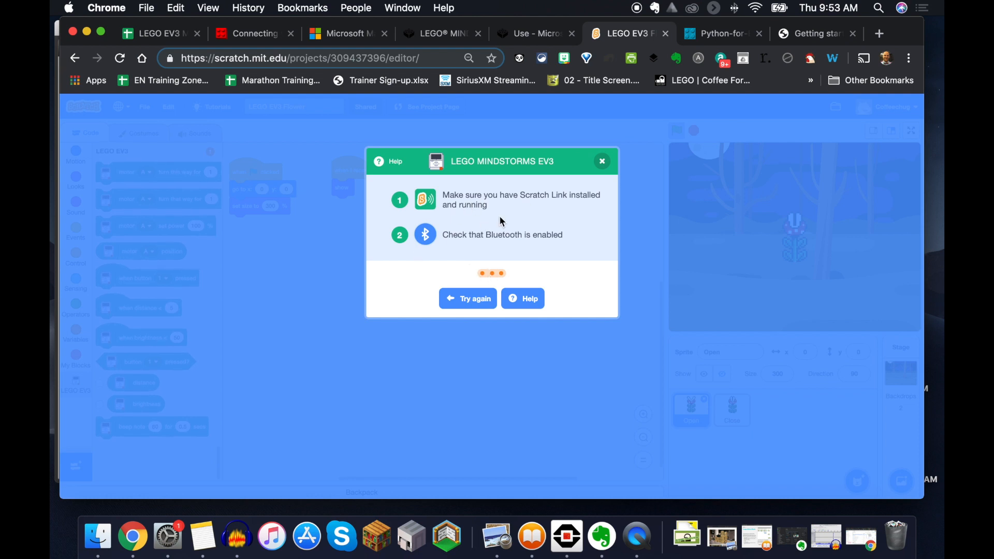
Step: Launch Scratch Link from Finder's Applications folder
left_click(98, 537)
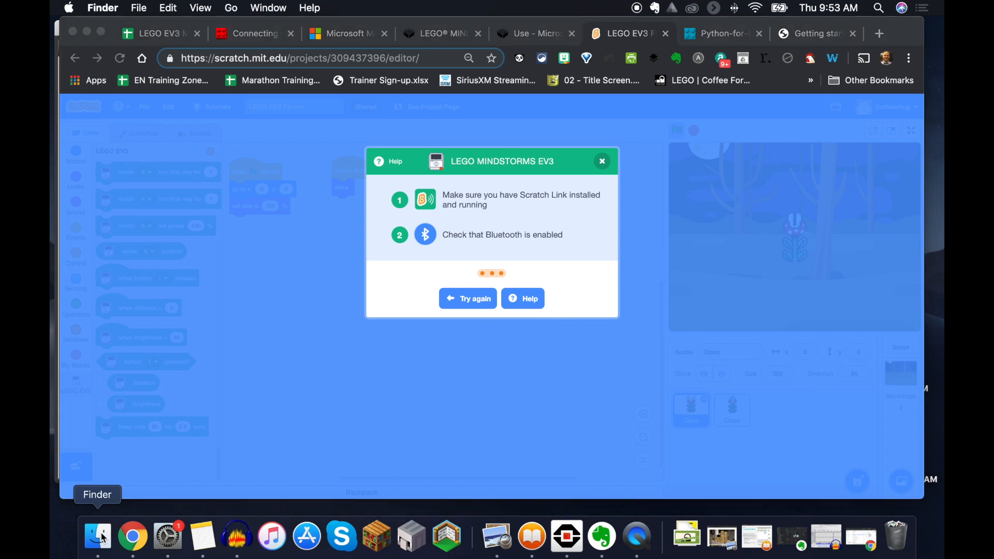
left_click(98, 535)
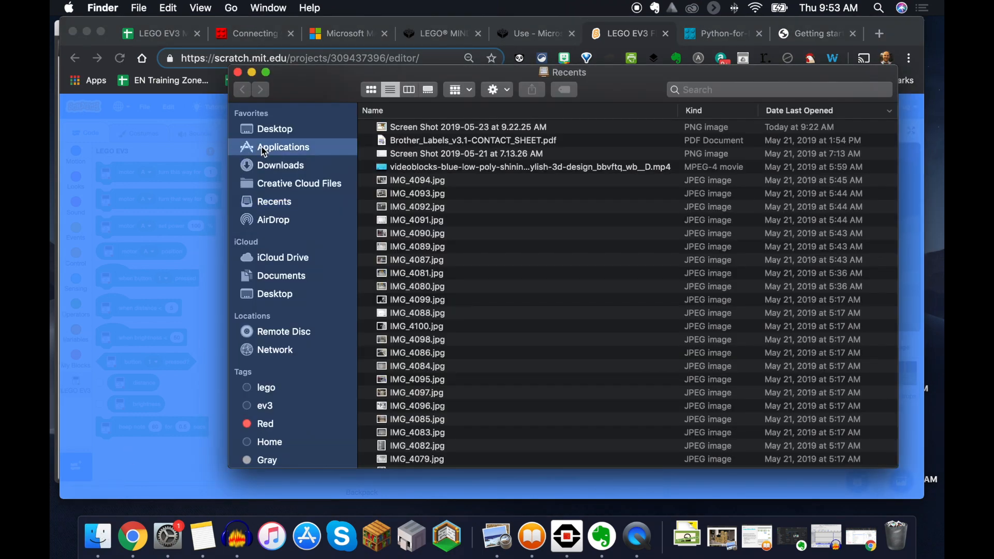
left_click(283, 147)
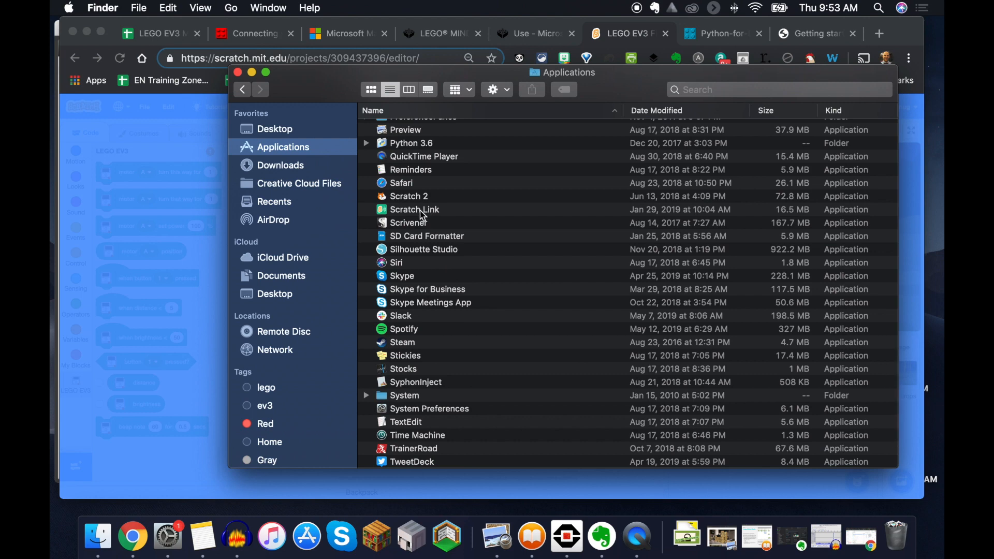
left_click(414, 209)
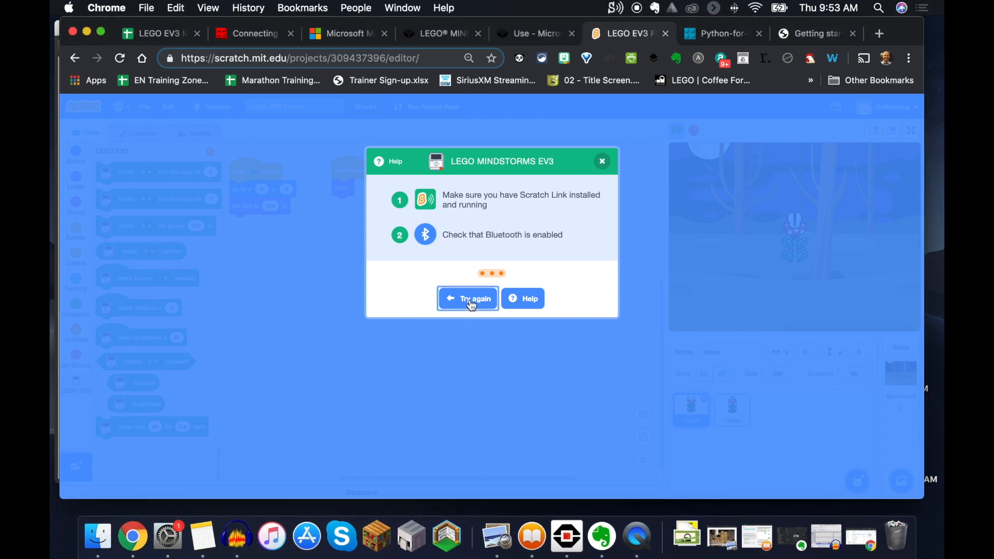
Step: Retry the EV3 connection and return to the LEGO EV3 Flower project editor once connected
left_click(468, 298)
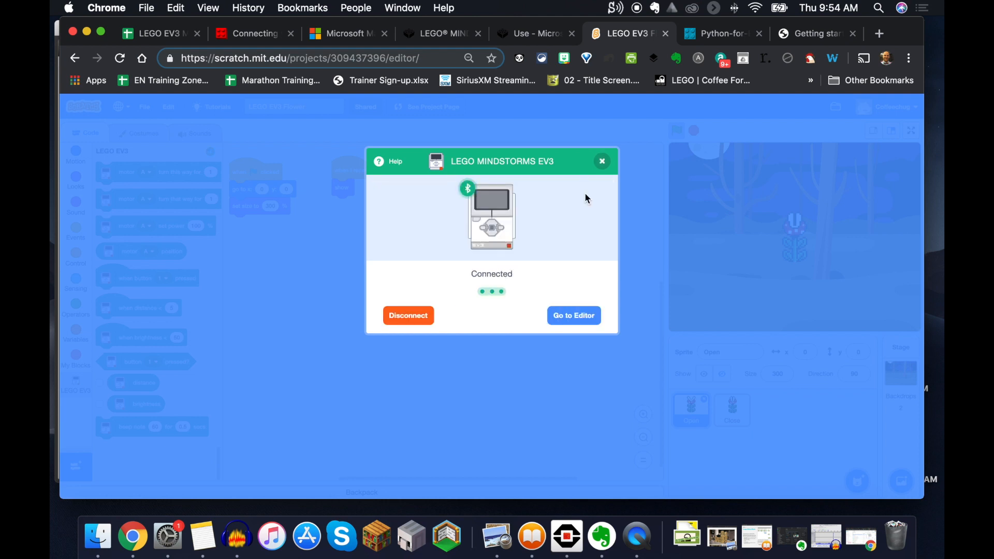
left_click(572, 314)
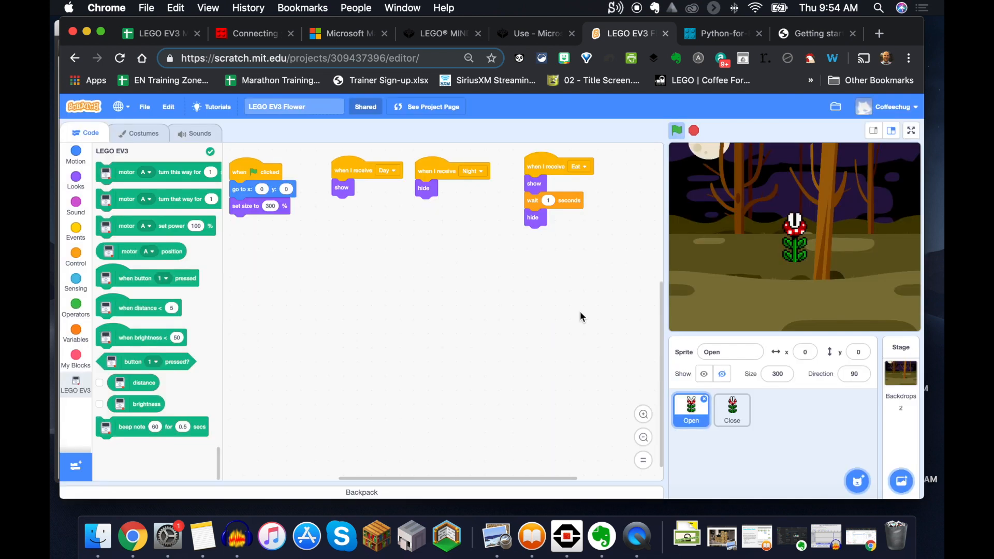
mouse_move(447, 277)
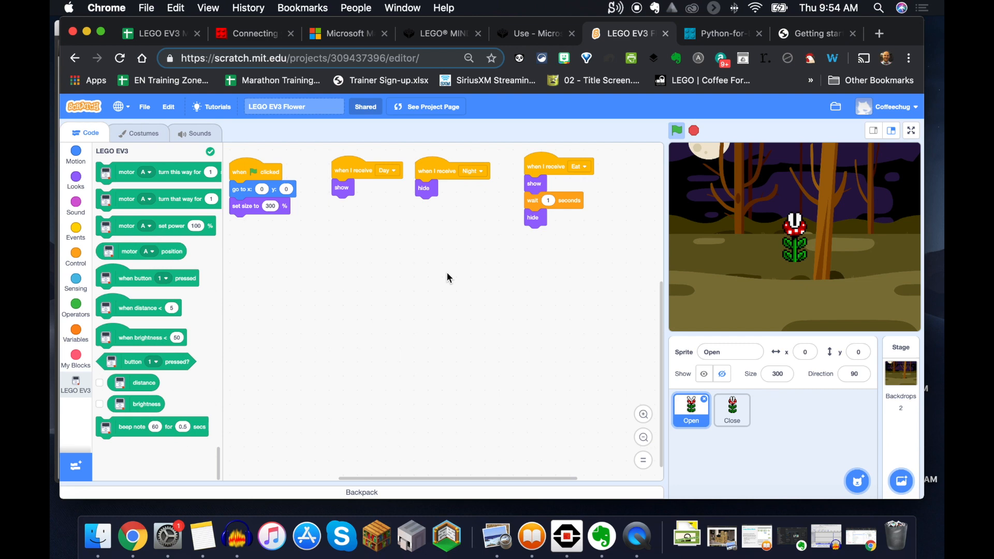
Step: Check the Code Download row, then move to the EV3 MicroPython getting-started PDF
left_click(160, 33)
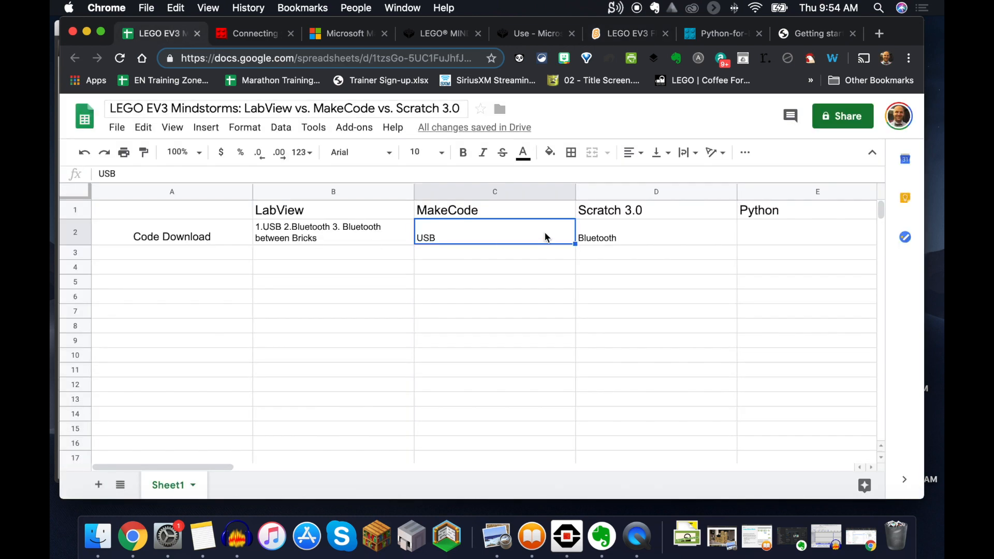
mouse_move(465, 214)
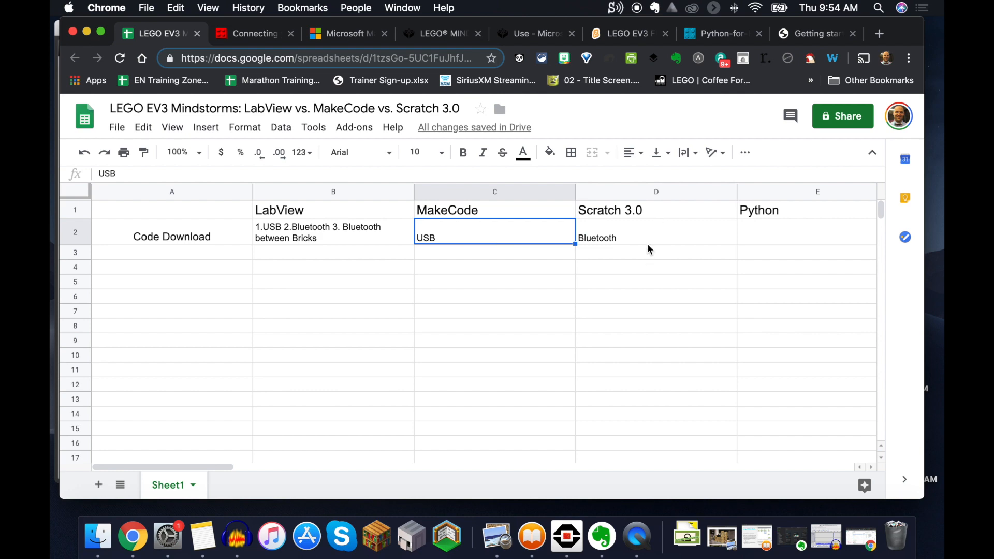
left_click(813, 33)
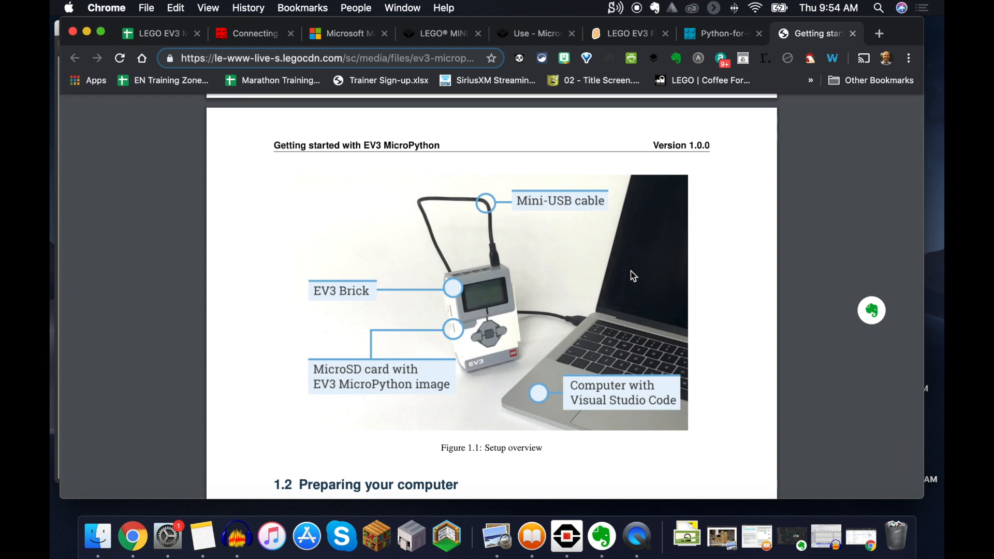
Step: Scroll through the MicroPython setup overview figure and return to the comparison spreadsheet
scroll("down", 3)
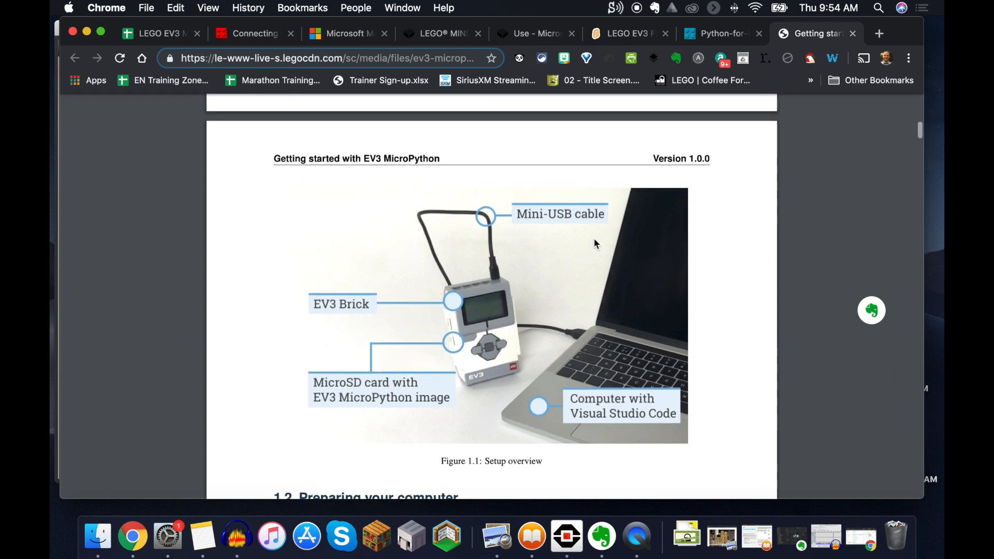
scroll("down", 3)
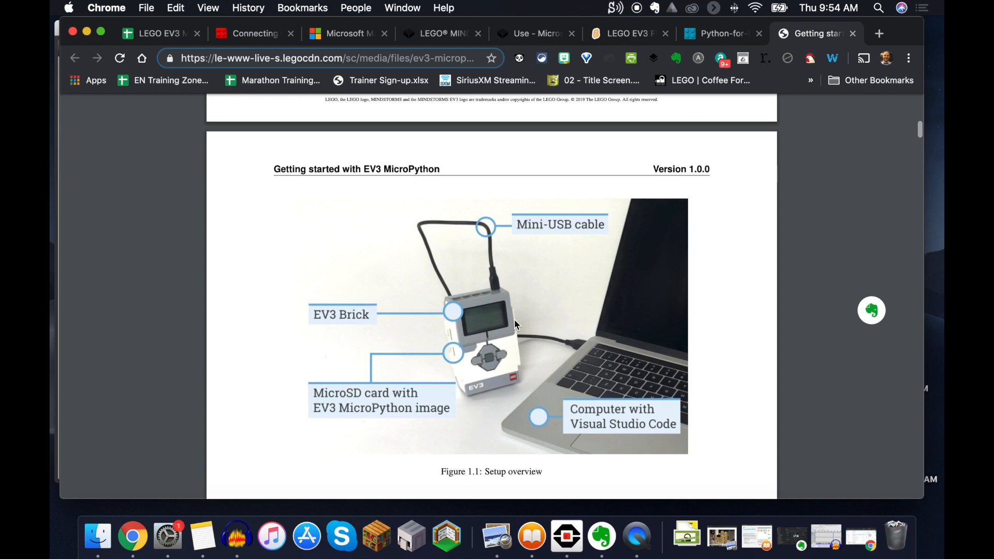
scroll("down", 3)
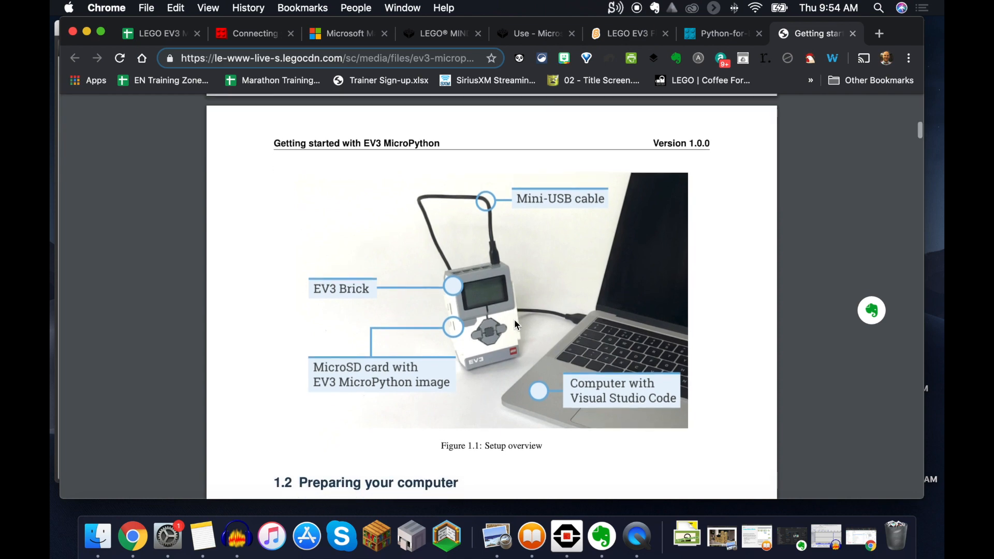
mouse_move(550, 286)
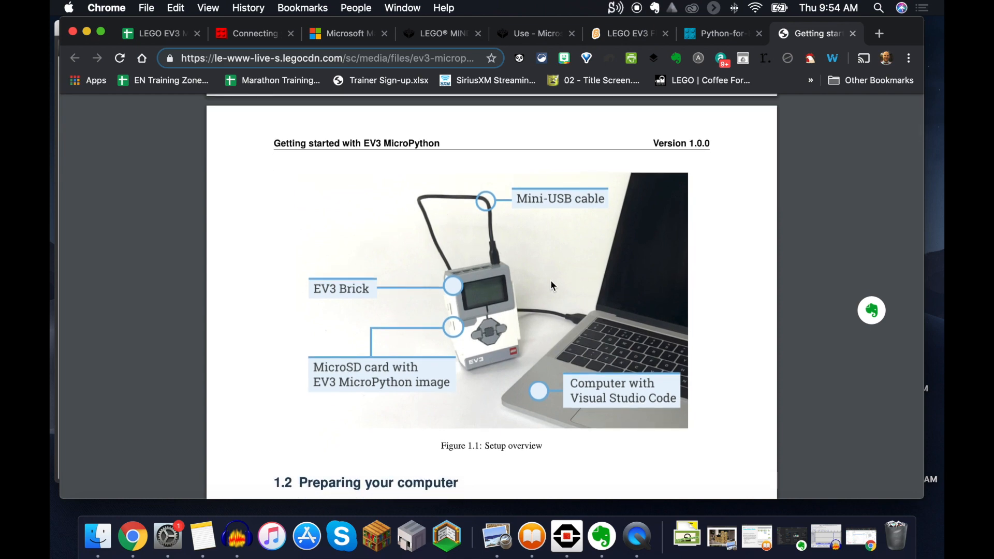
scroll("down", 3)
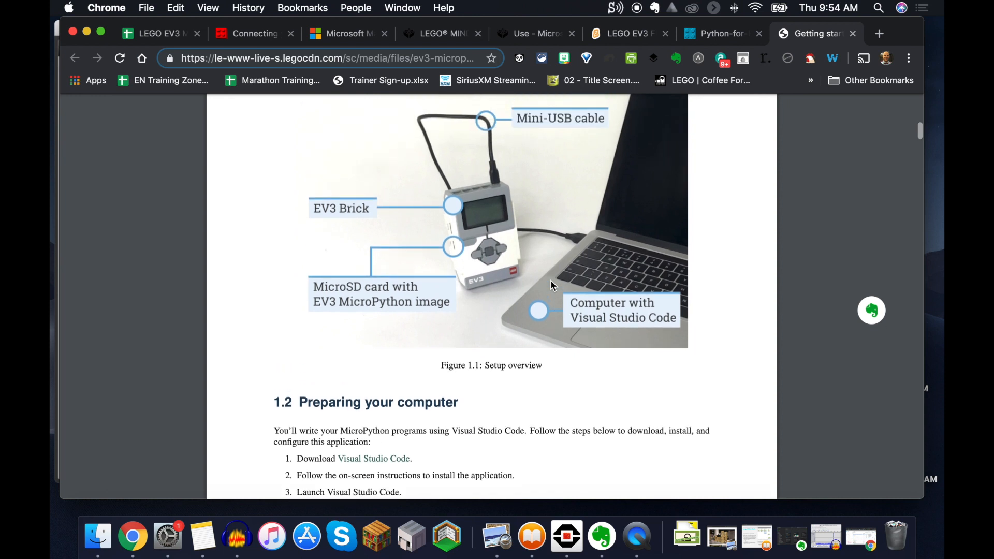
scroll("up", 3)
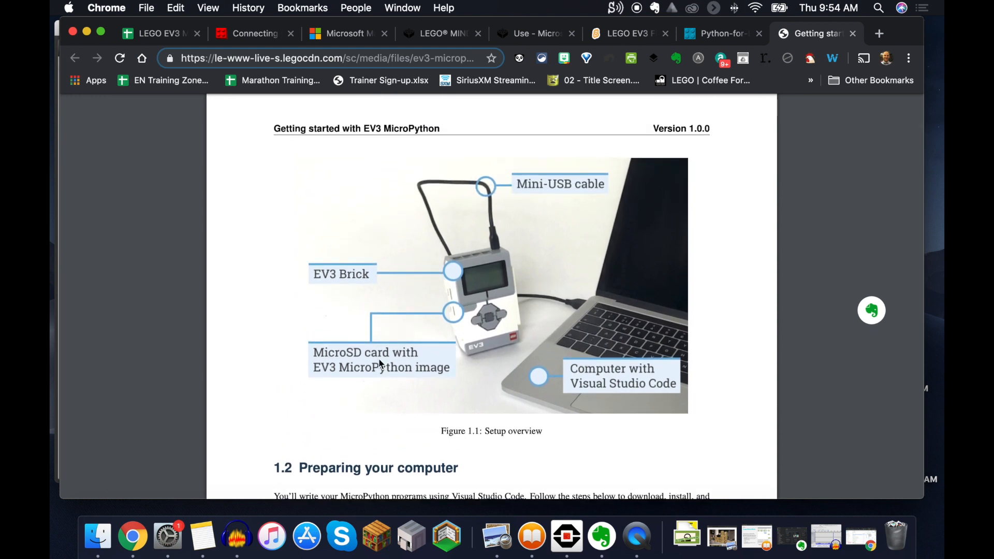
left_click(156, 33)
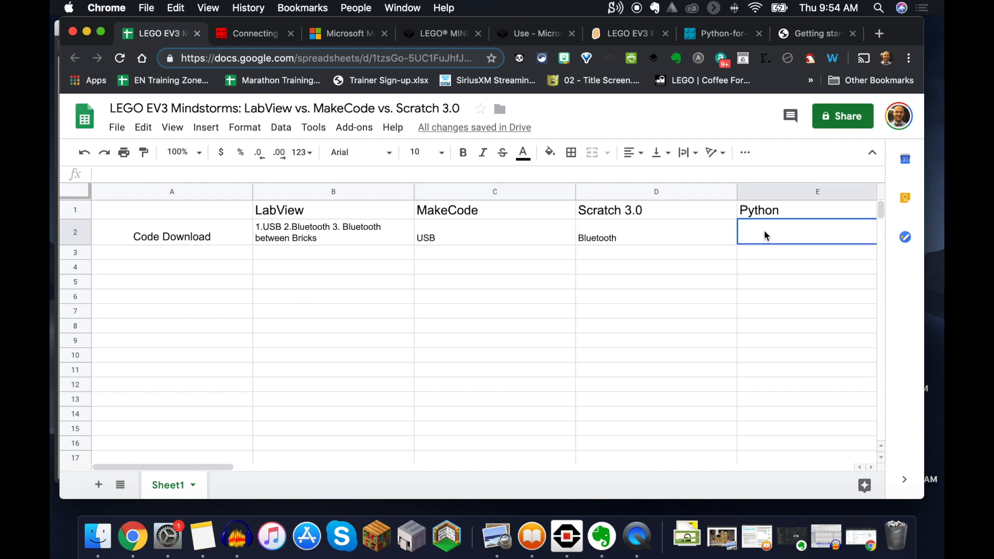
Step: Enter '1. USB 2. Micro...' for Python's Code Download, then trim it back to '1. USB'
type("1. USB")
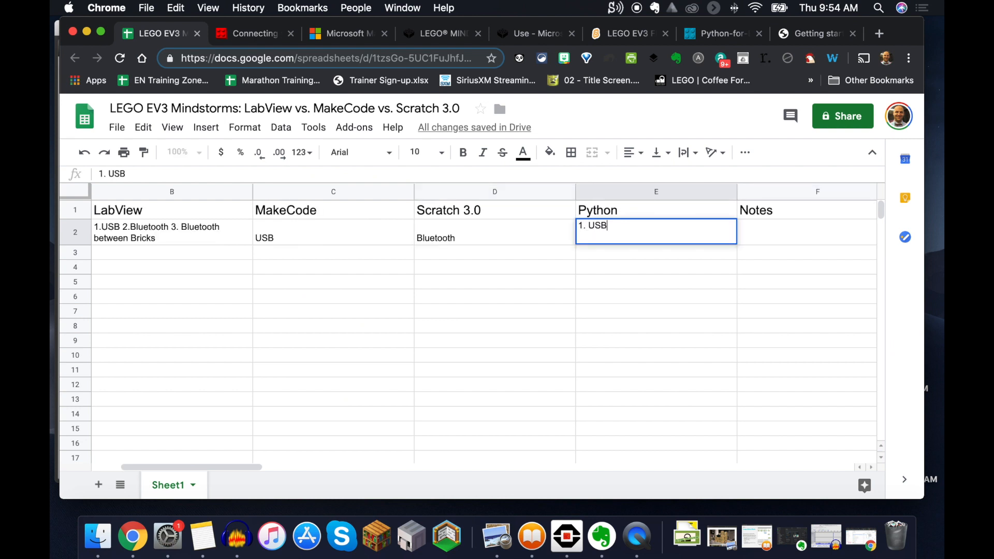
type("2")
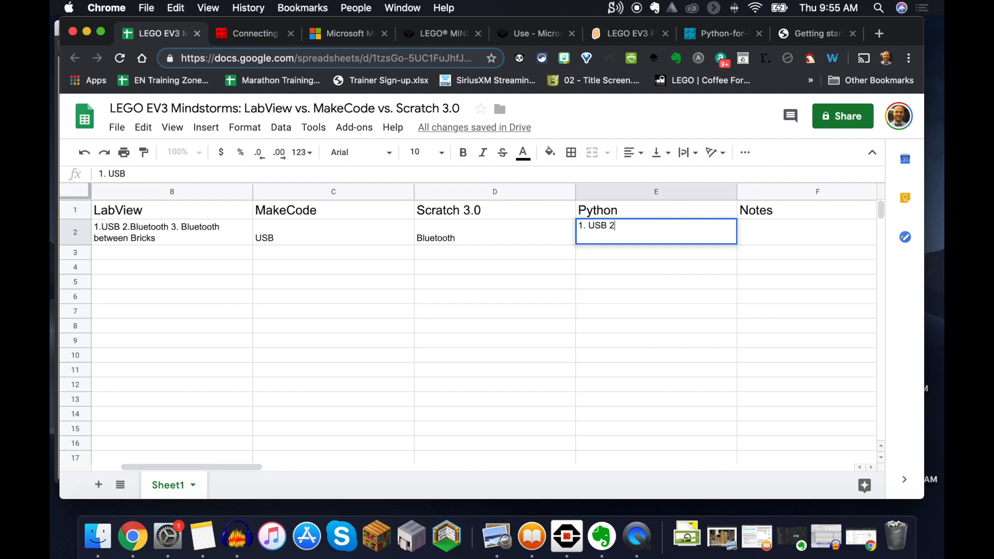
type("Micro SD Card")
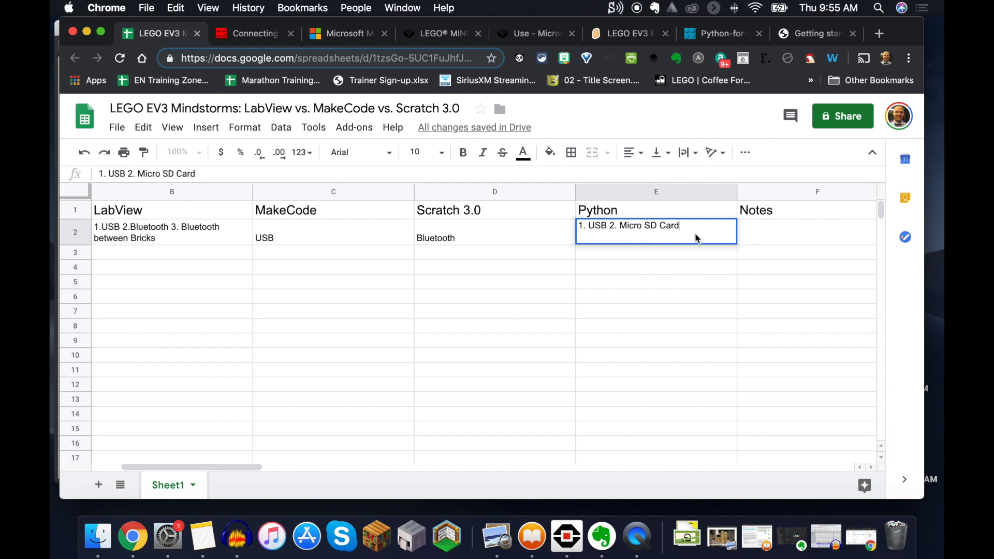
key("Backspace")
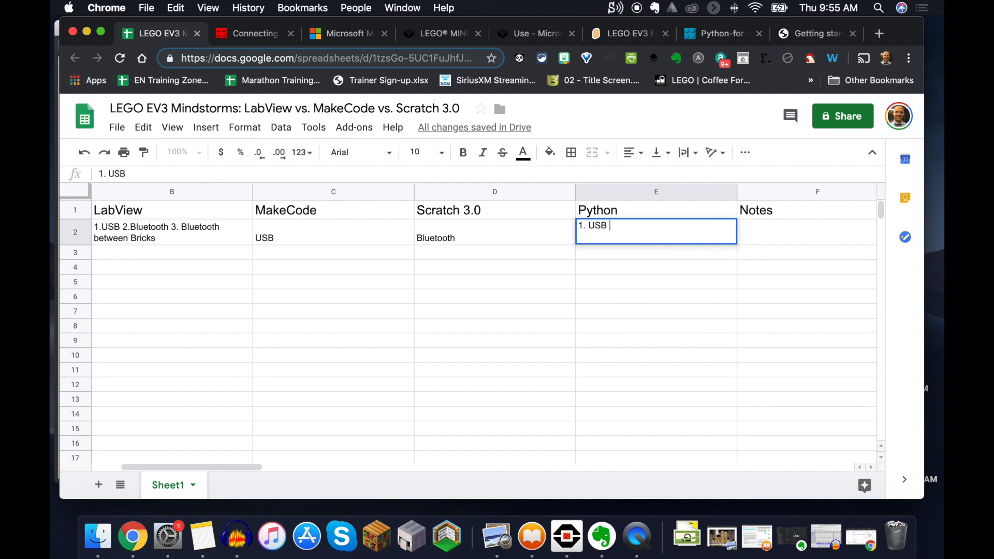
left_click(332, 238)
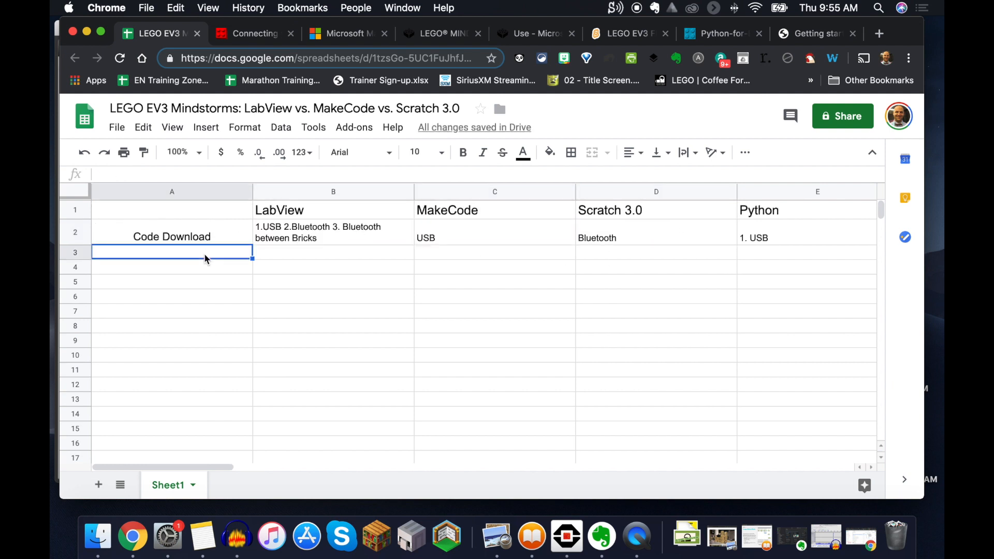
Step: Label row 3 'Additional Download' and note LabView needs just the software download
type("Additional Do")
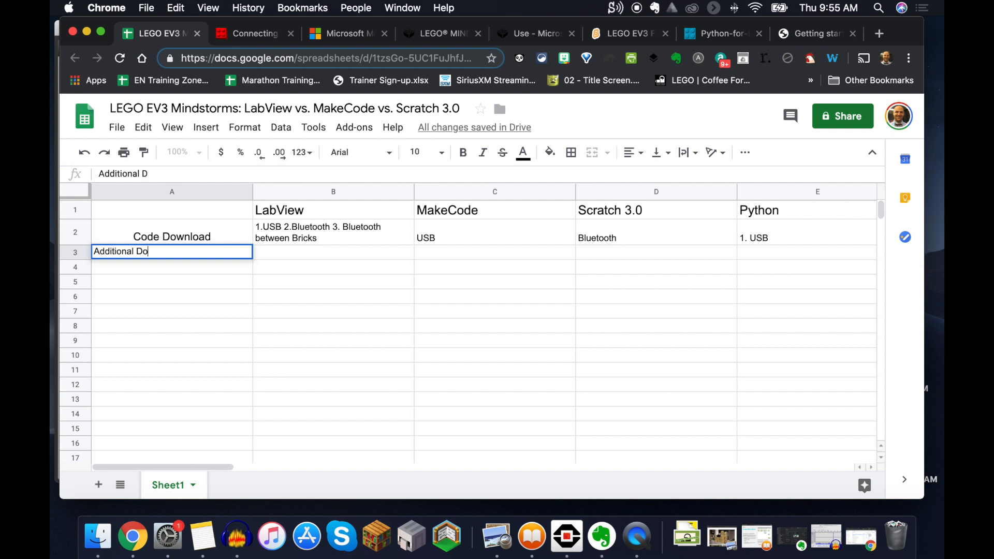
left_click(332, 252)
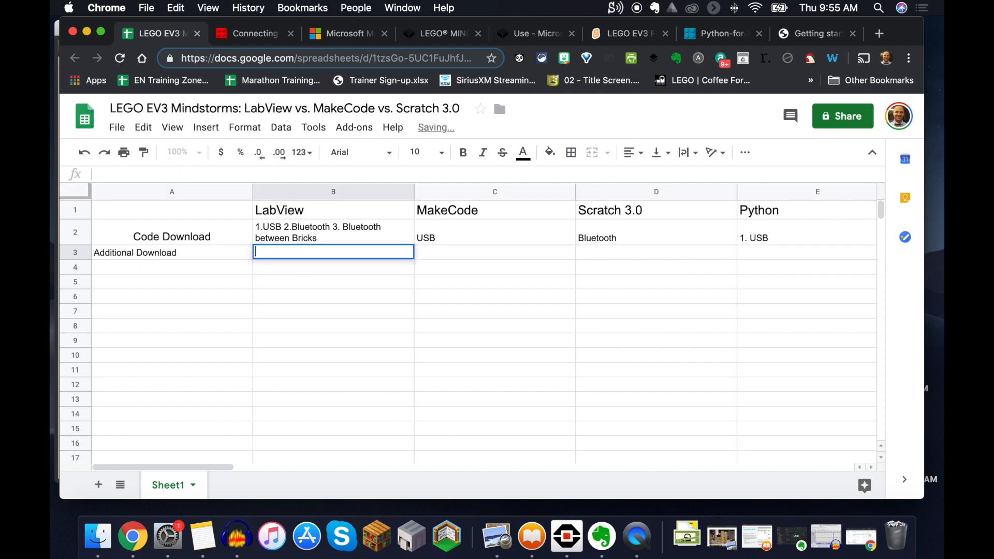
type("1. Just the")
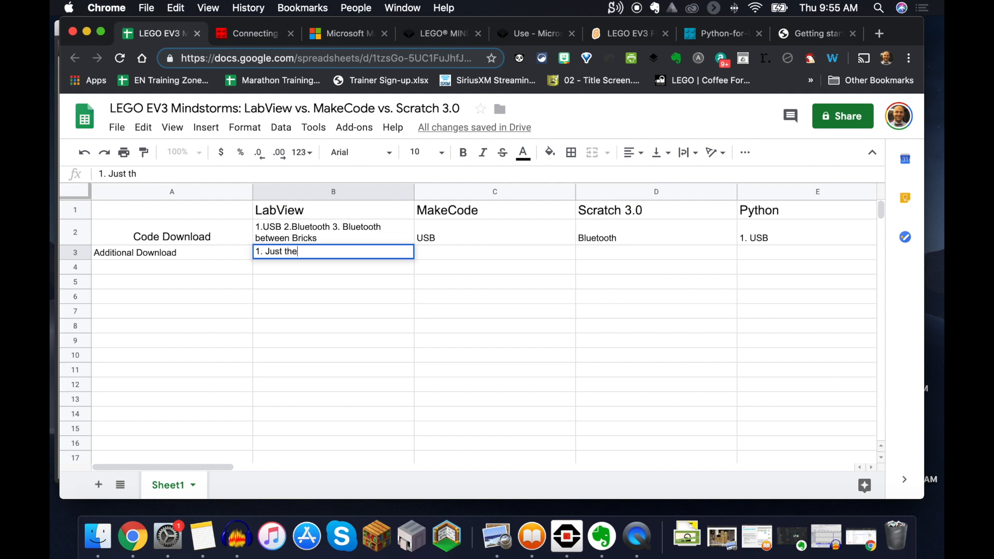
type("software")
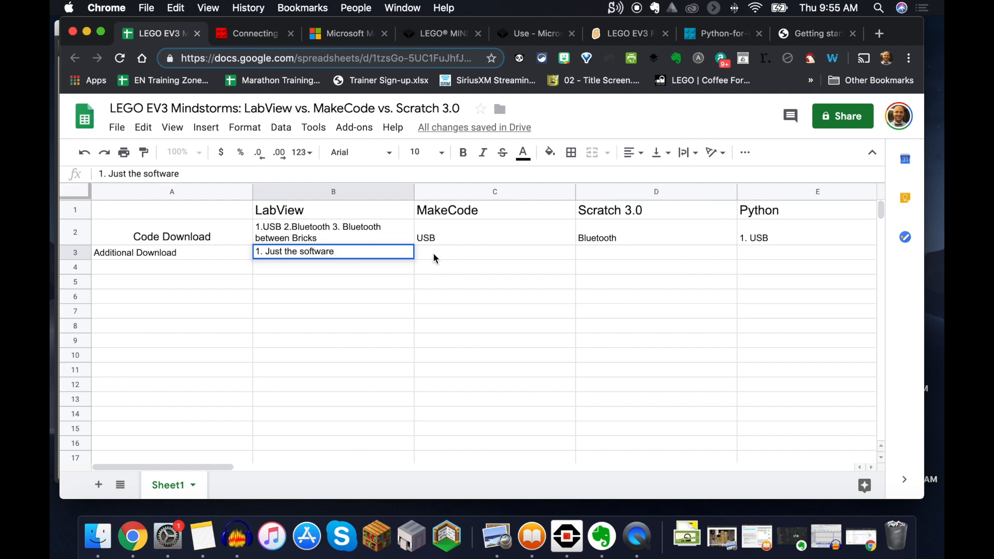
Step: Record 'Updated Firmware on Bricks 1.1' for MakeCode and 'Install Scratch Link' for Scratch 3.0
left_click(494, 252)
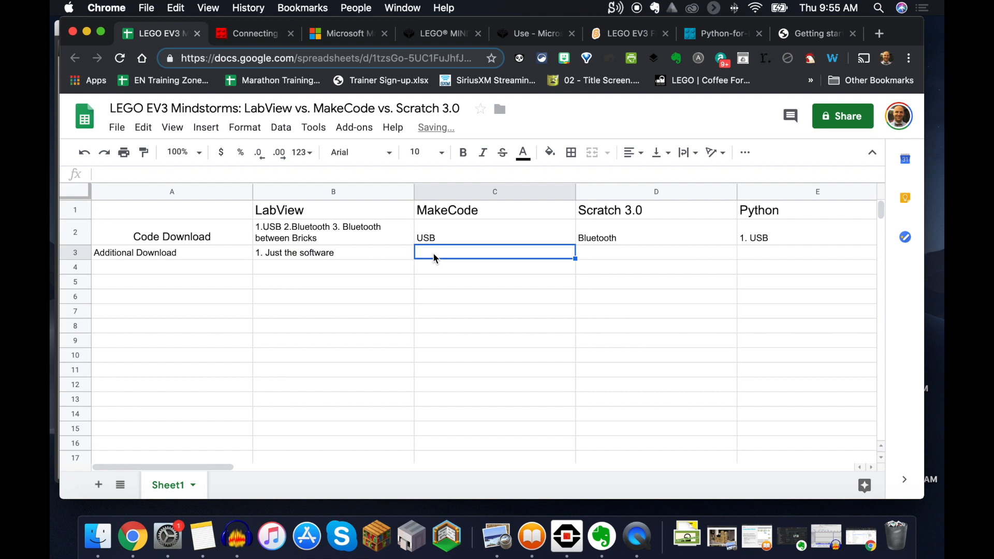
type("Updated Firmware")
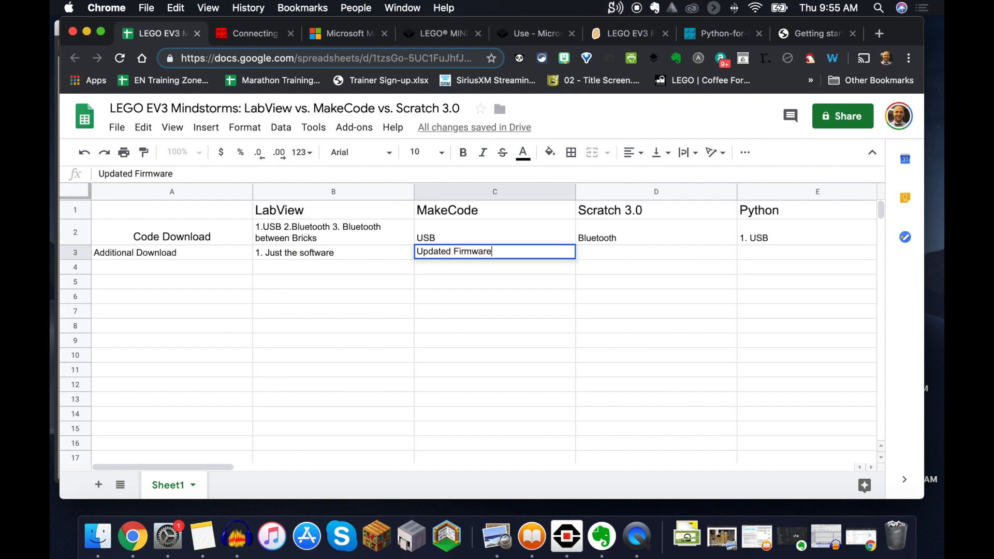
type("on Bricks 1.10E")
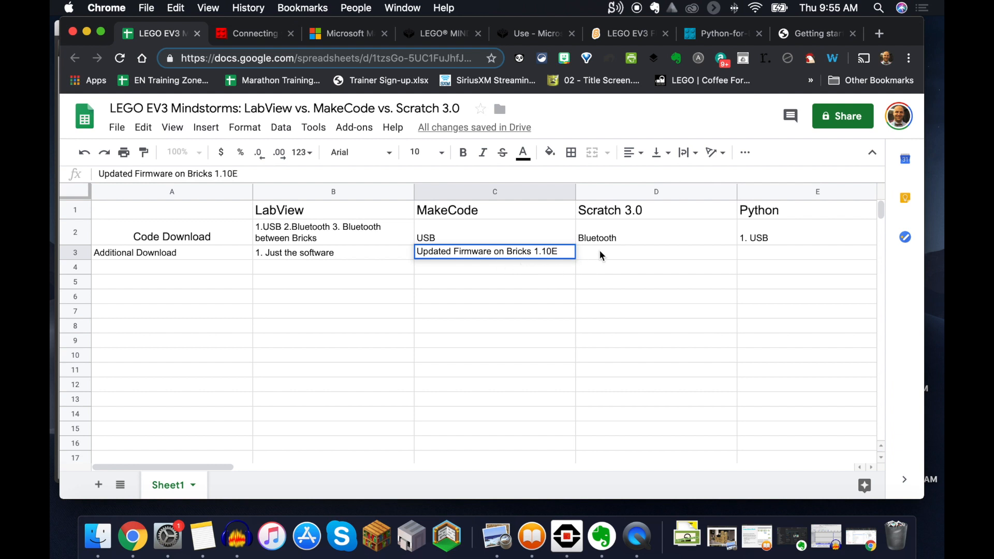
left_click(655, 251)
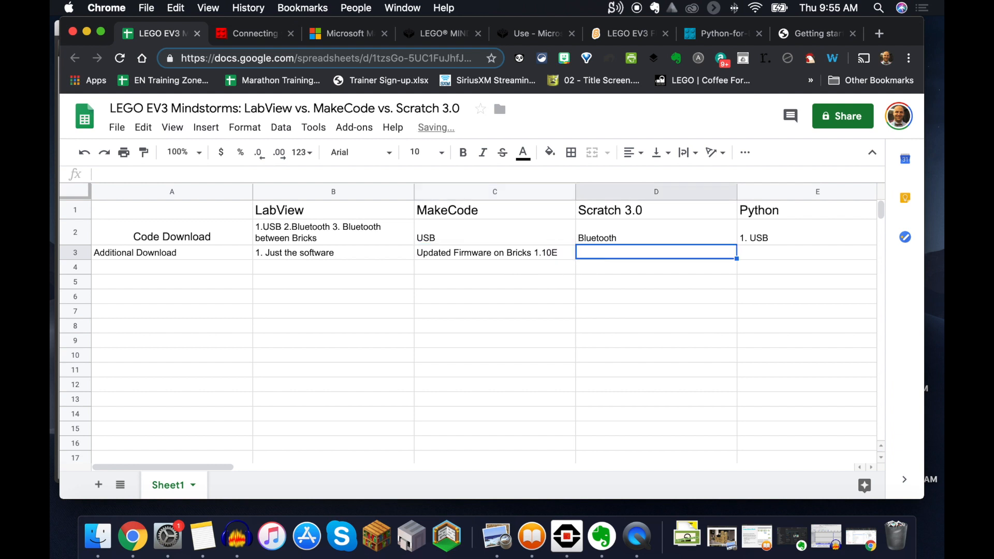
type("Install Scratch")
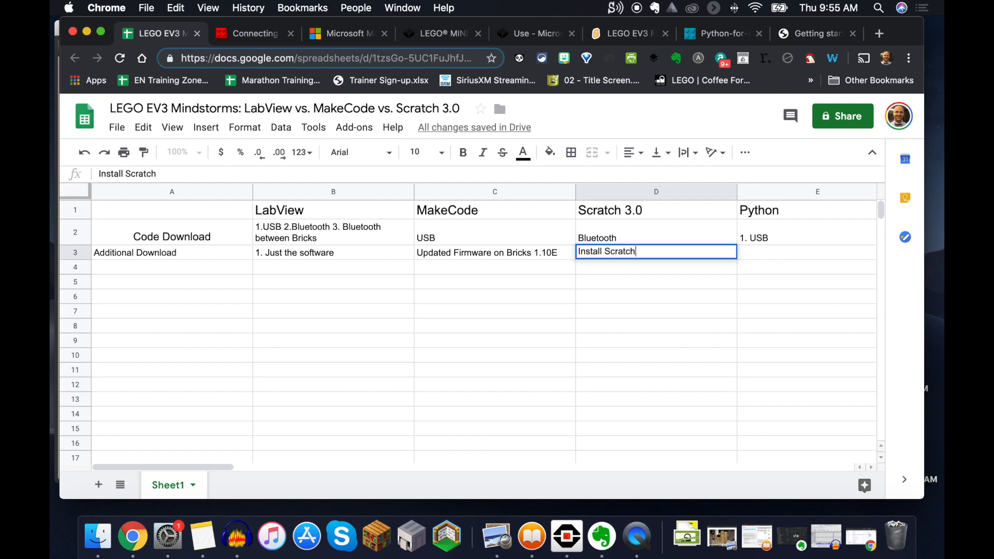
type("Link")
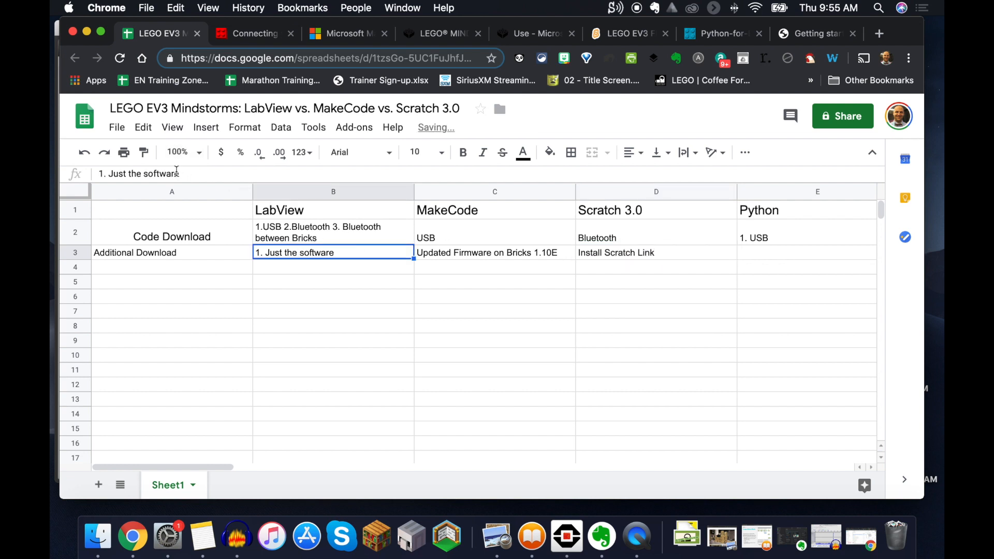
type("Download")
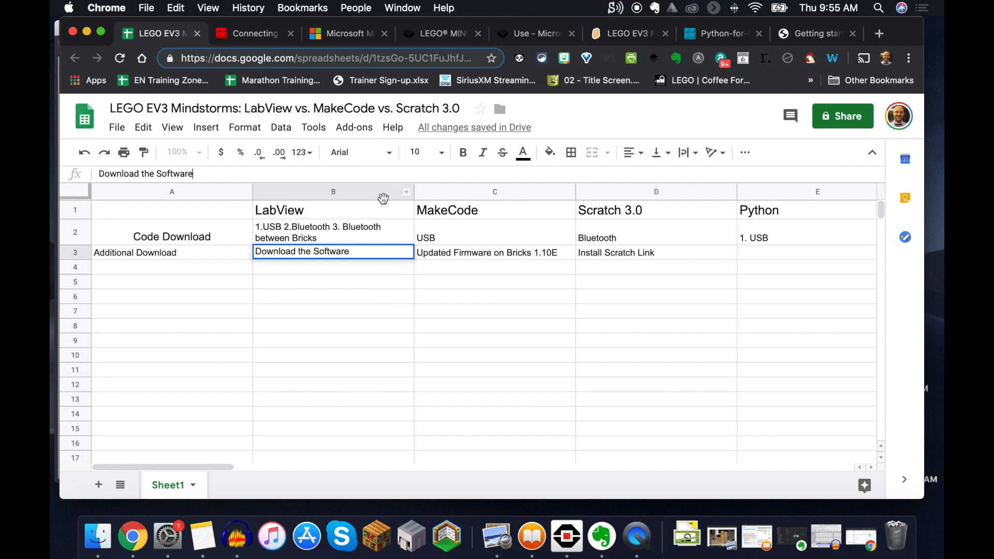
Step: Record 'Micro SD Python Program' for Python and switch to the MicroPython guide
left_click(806, 252)
type("Micro SD P")
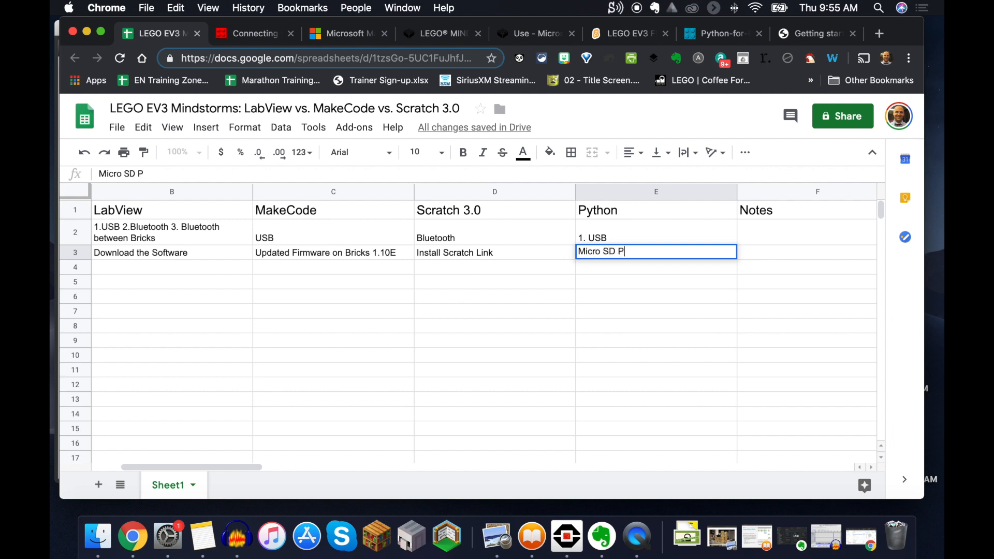
type("ython Pro")
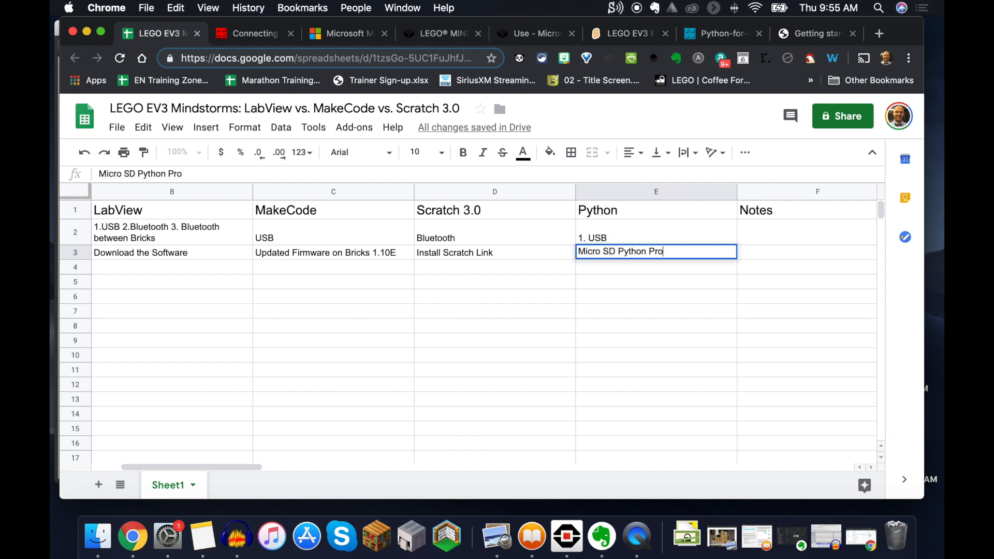
type("gram")
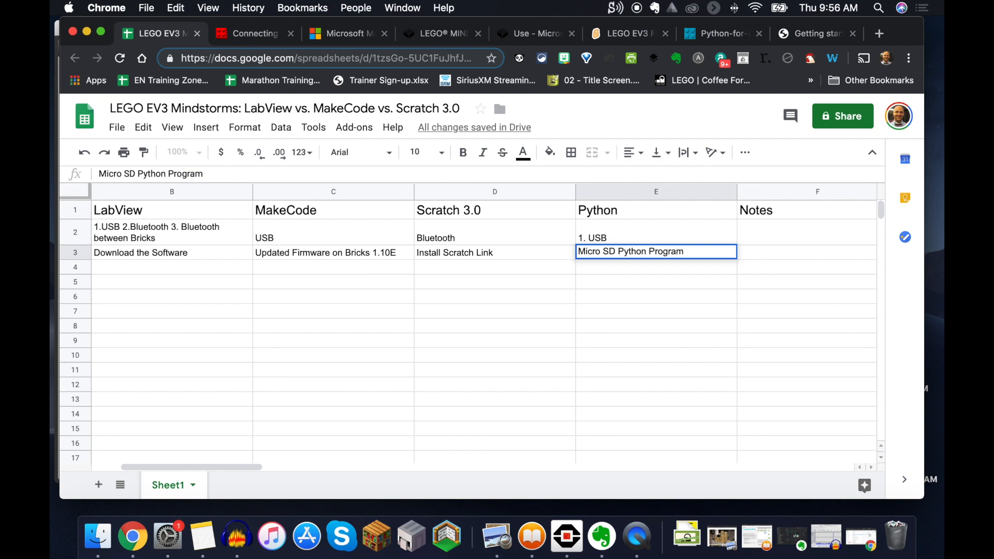
left_click(813, 33)
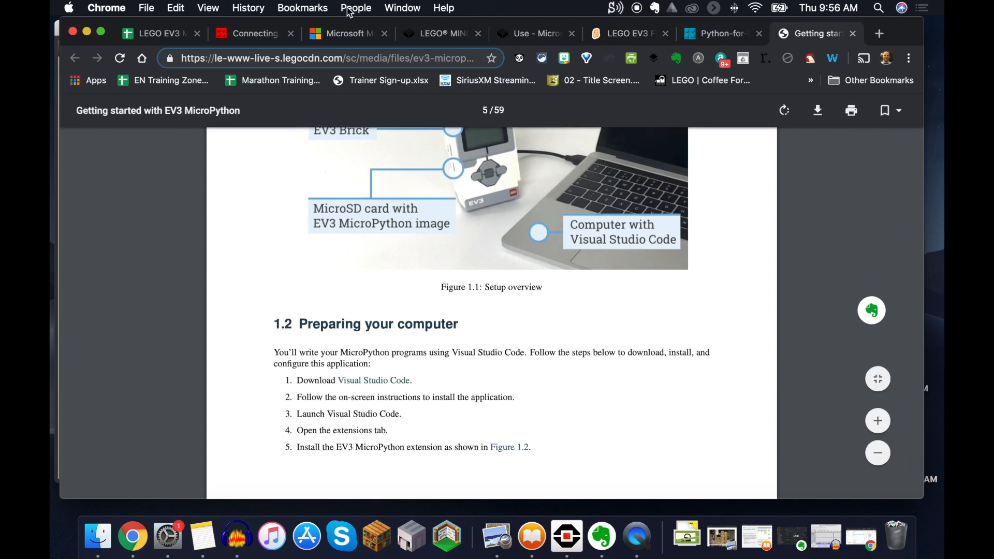
Step: Return to the comparison spreadsheet after reading the computer preparation steps
left_click(158, 33)
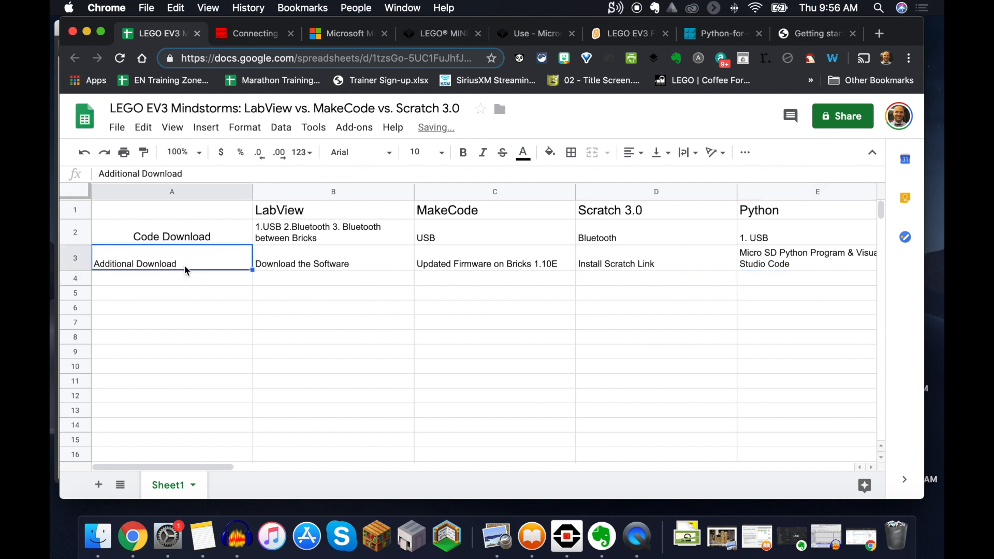
Step: Center-align the Code Download and Additional Download labels in A2:A3
left_click(171, 236)
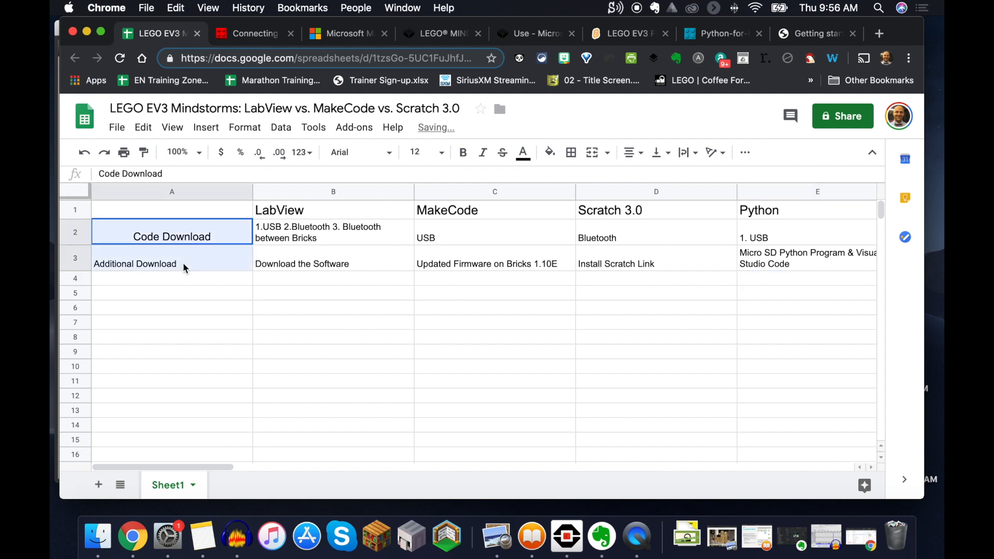
left_click(632, 152)
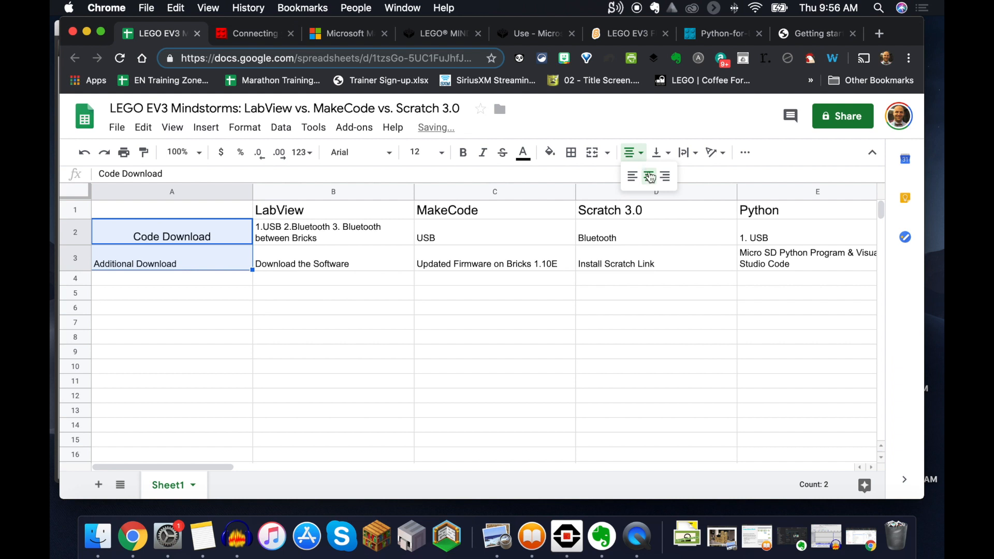
left_click(420, 152)
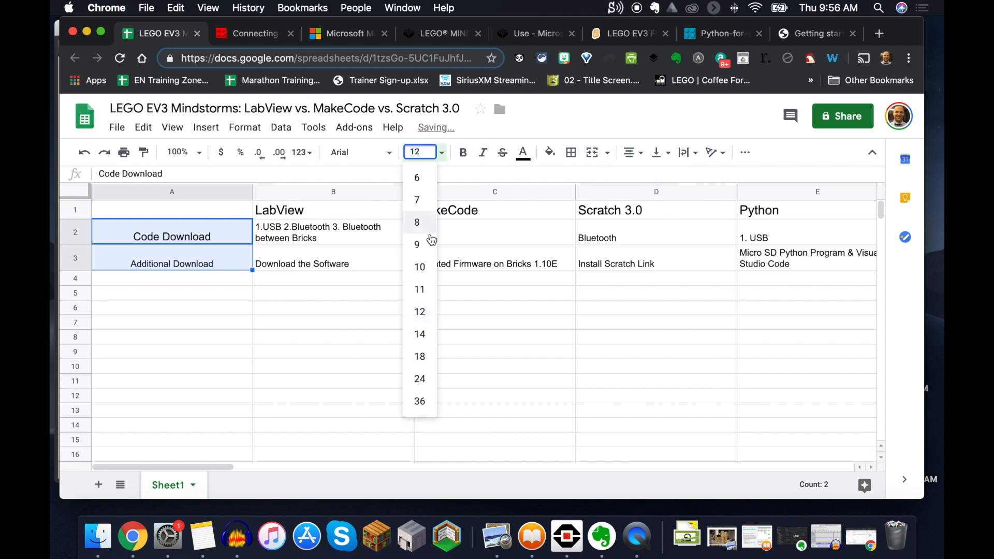